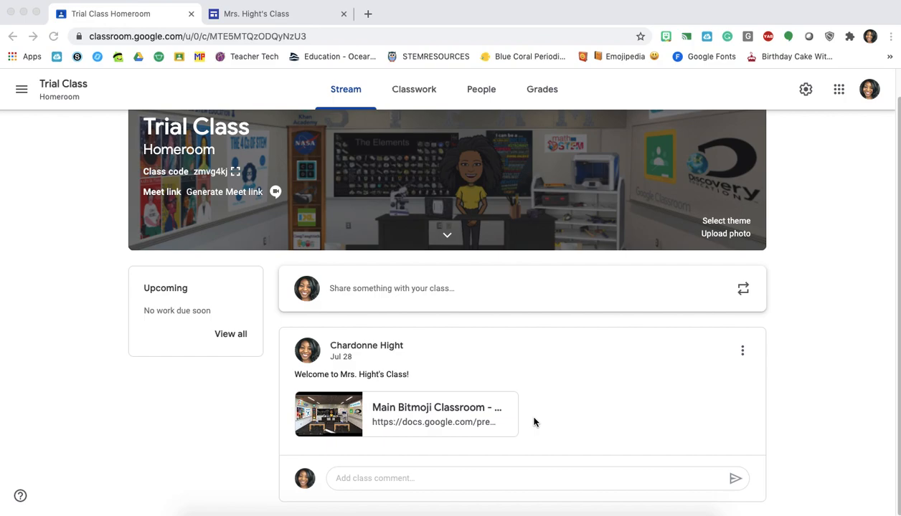
mouse_move(744, 358)
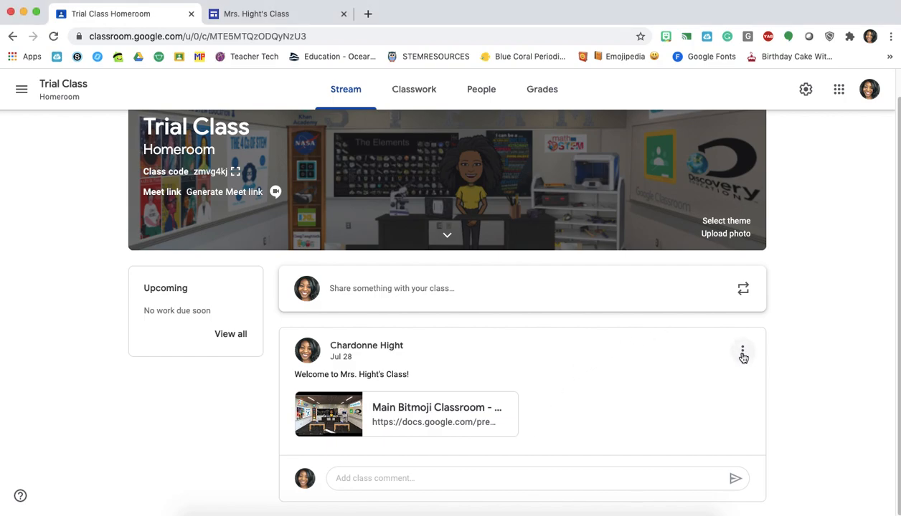
- Show the Move to top, Edit, Delete and Copy link options for the welcome post
click(742, 351)
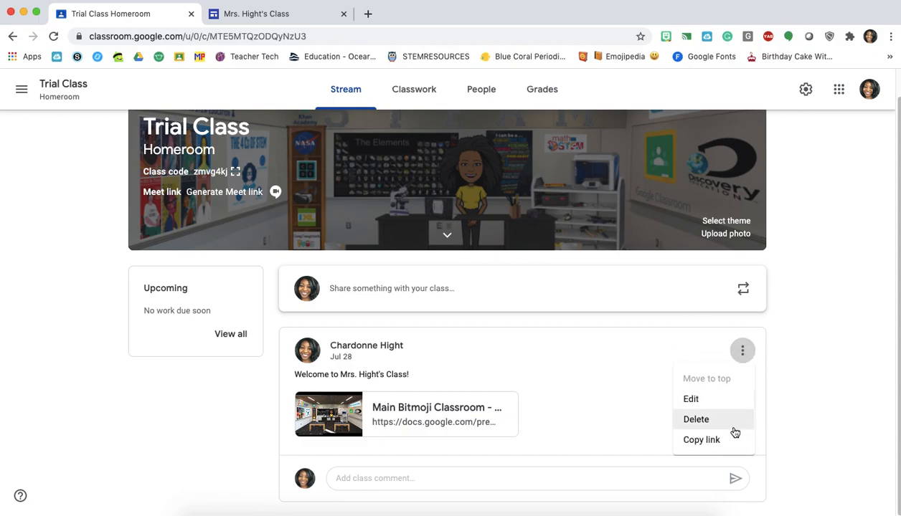
mouse_move(730, 386)
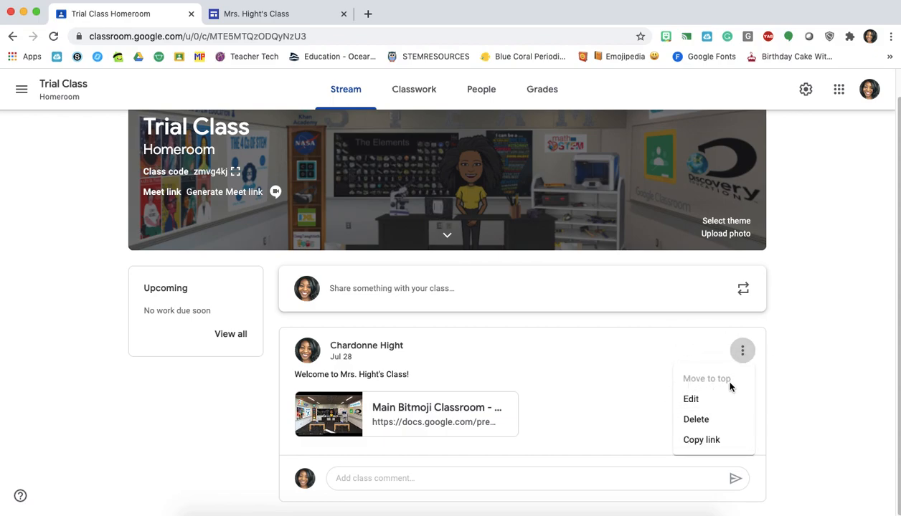
mouse_move(724, 389)
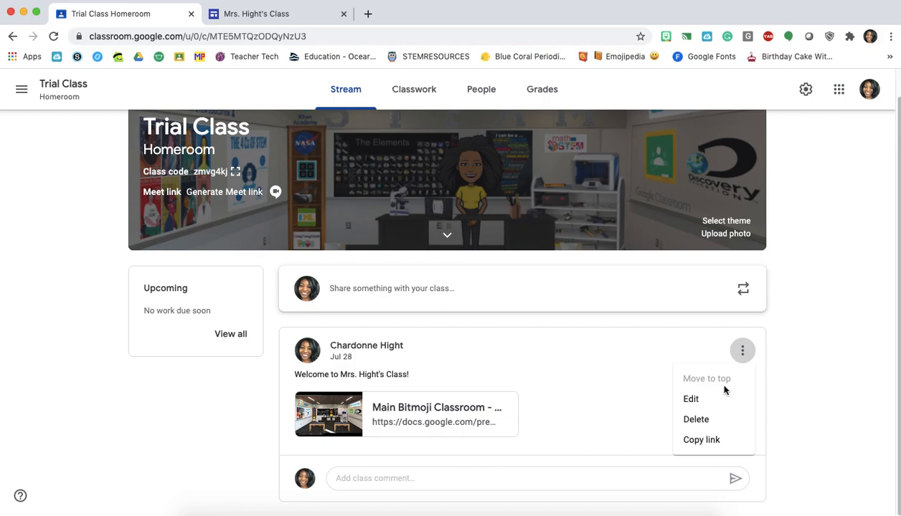
mouse_move(787, 366)
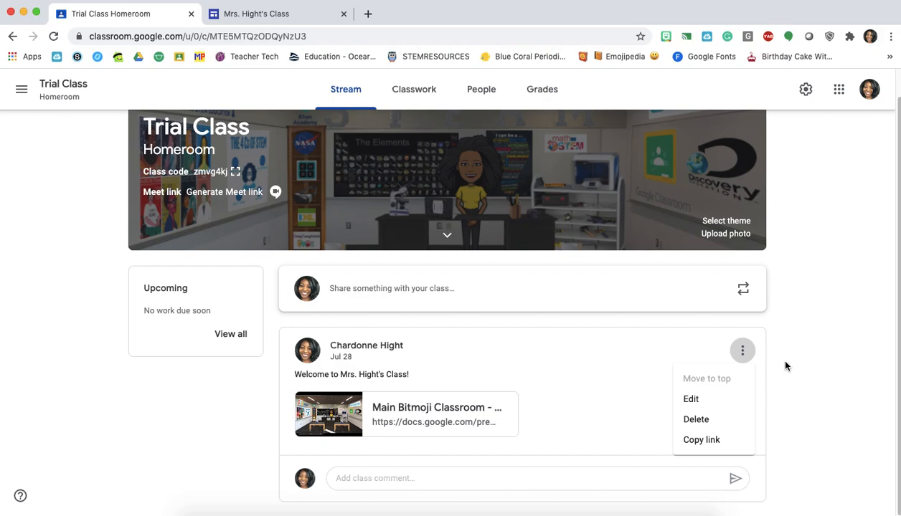
mouse_move(649, 413)
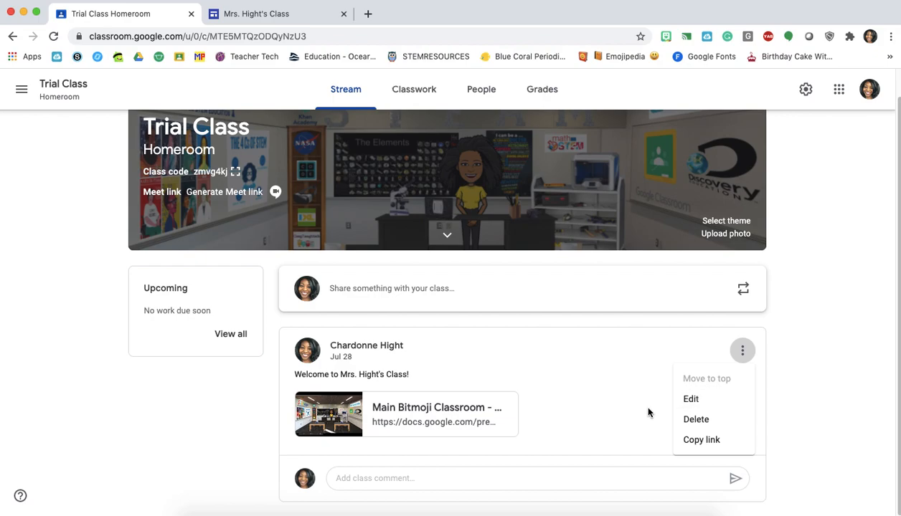
mouse_move(746, 372)
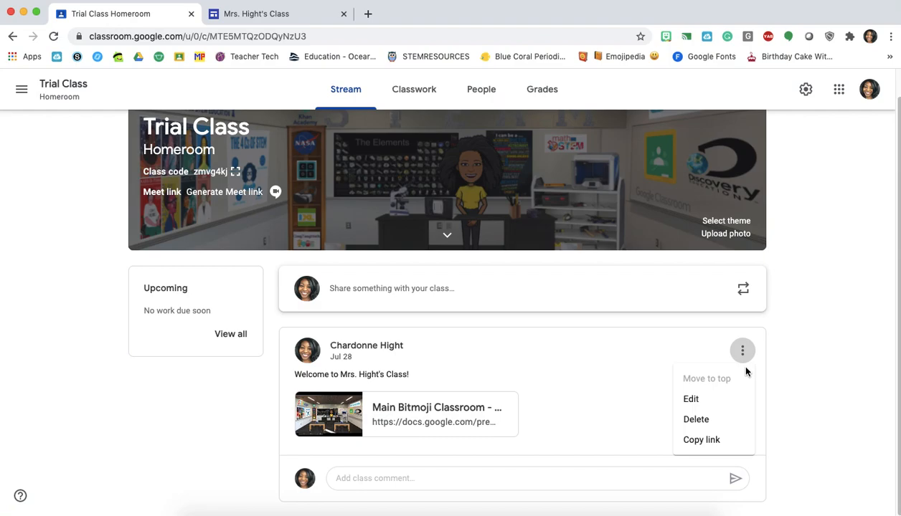
mouse_move(414, 88)
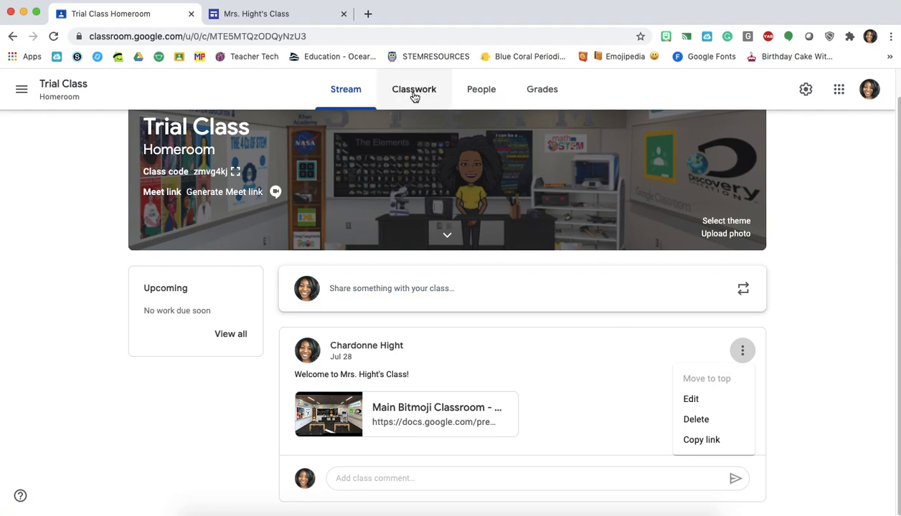
- On the Classwork page, create a new topic named Virtual Classroom
click(418, 89)
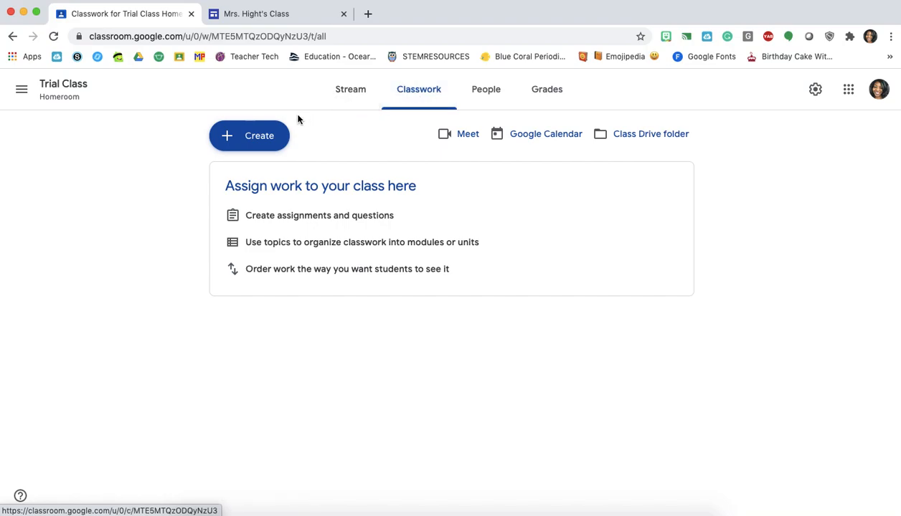
click(249, 135)
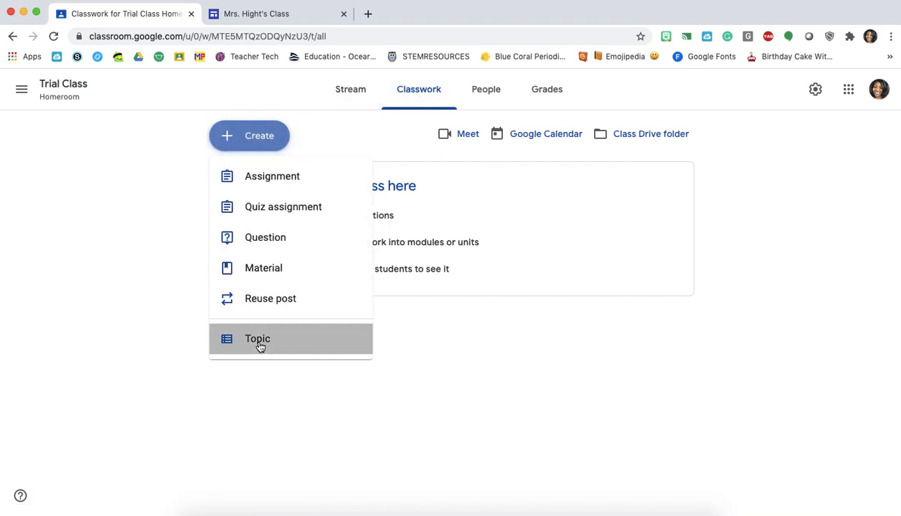
click(257, 338)
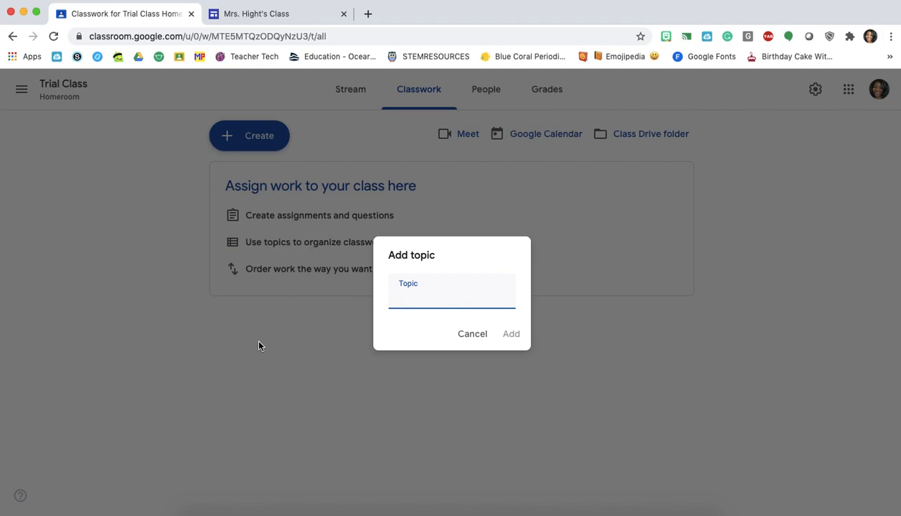
text(Vir)
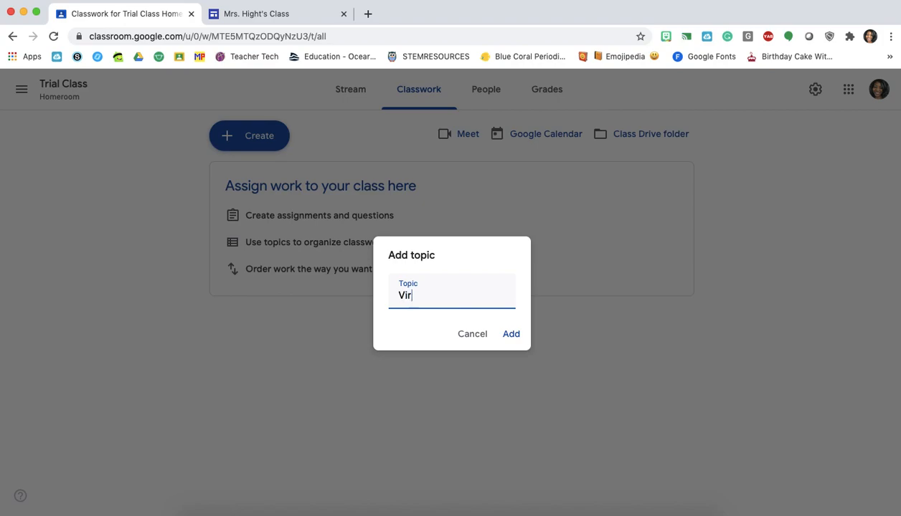
text(tual Class)
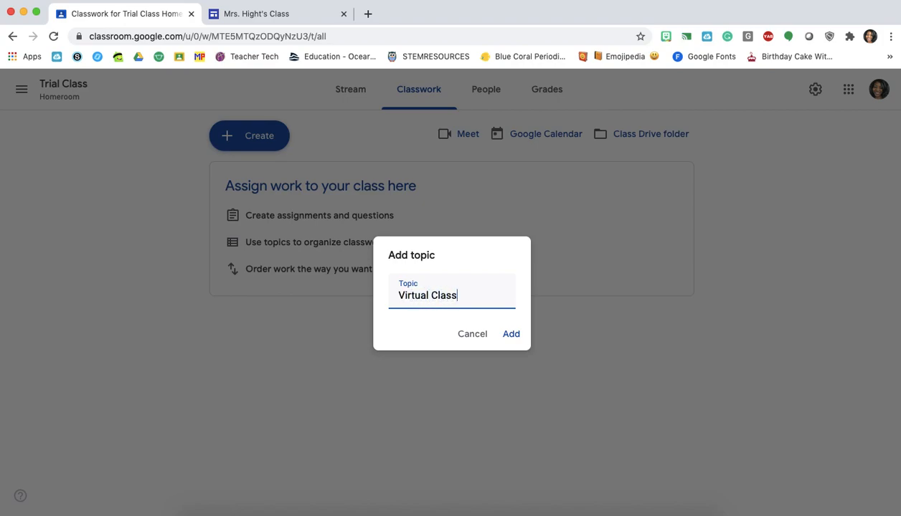
text(room)
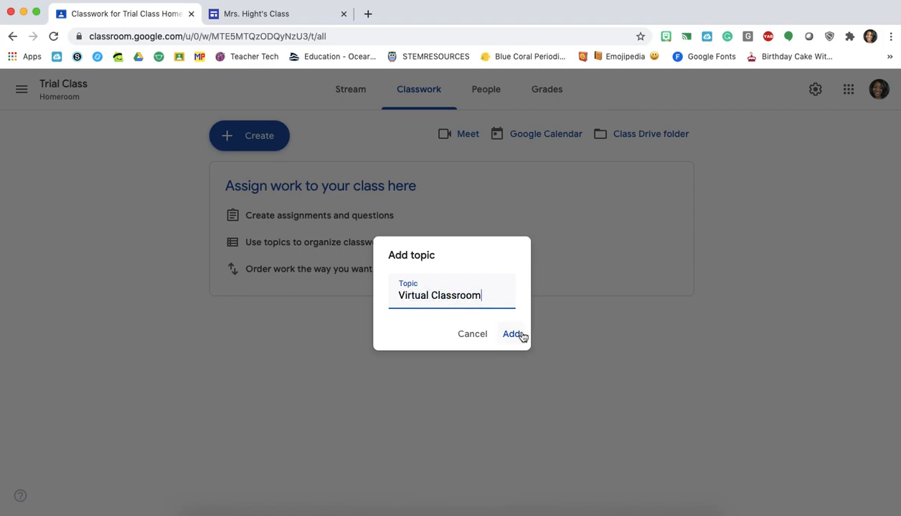
click(513, 333)
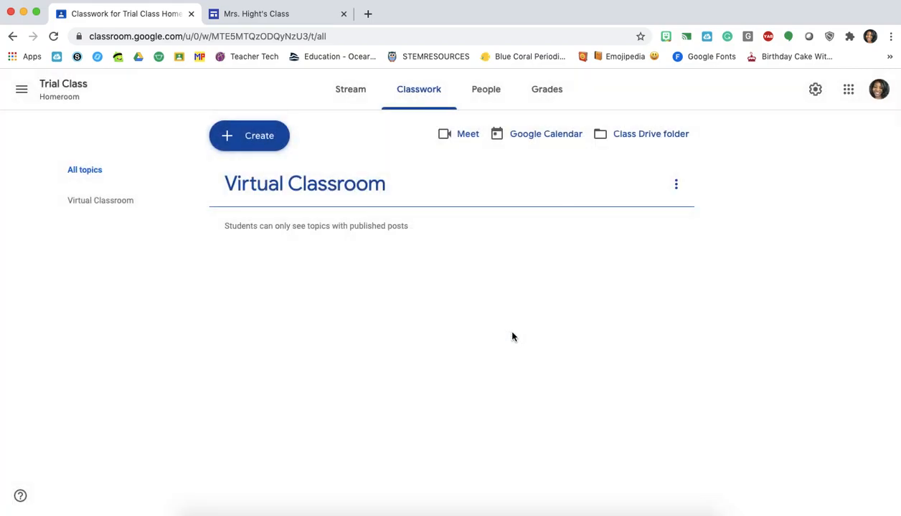
- Create two more topics named Math and Science
click(249, 135)
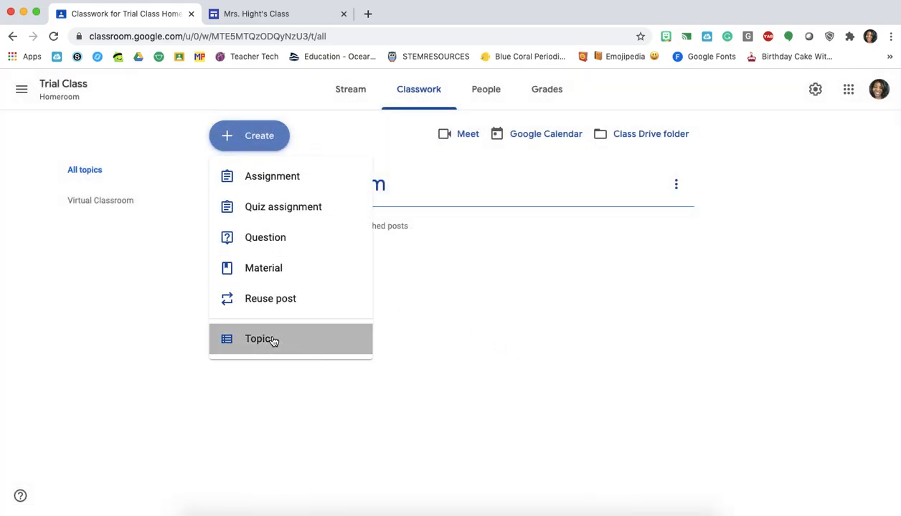
click(261, 338)
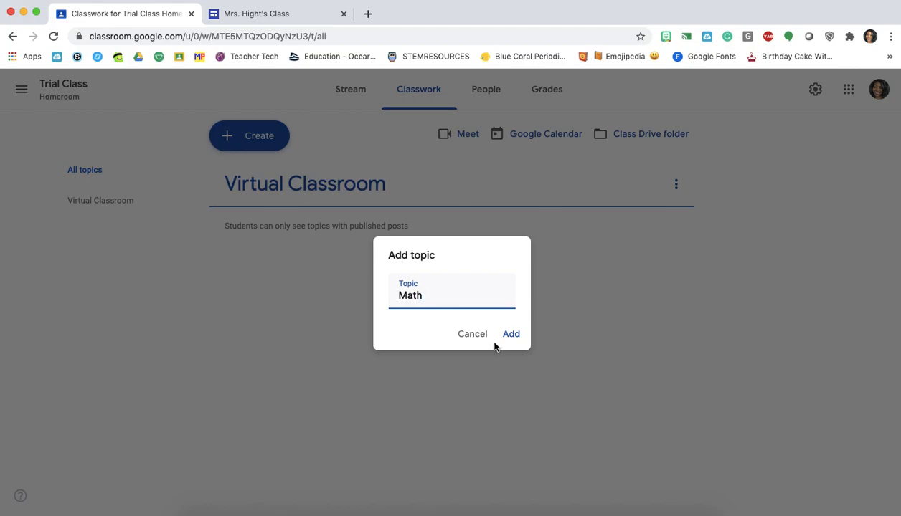
click(511, 334)
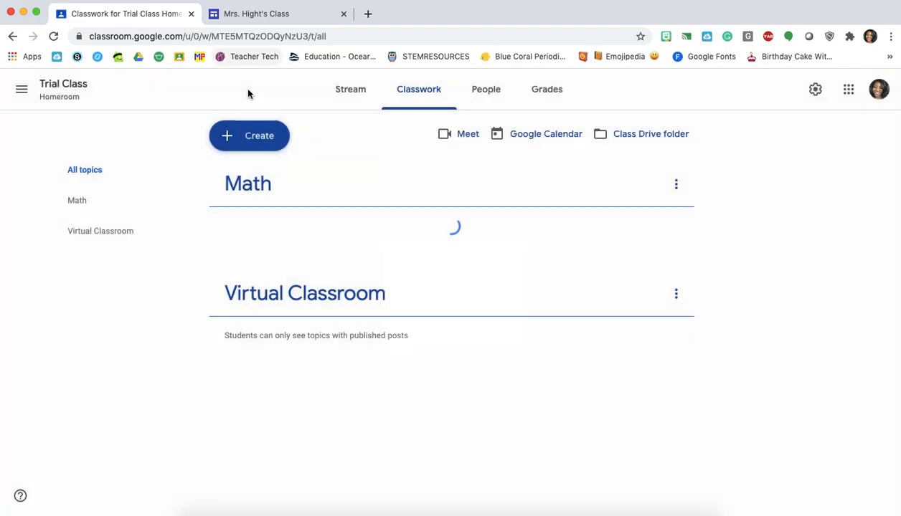
click(249, 136)
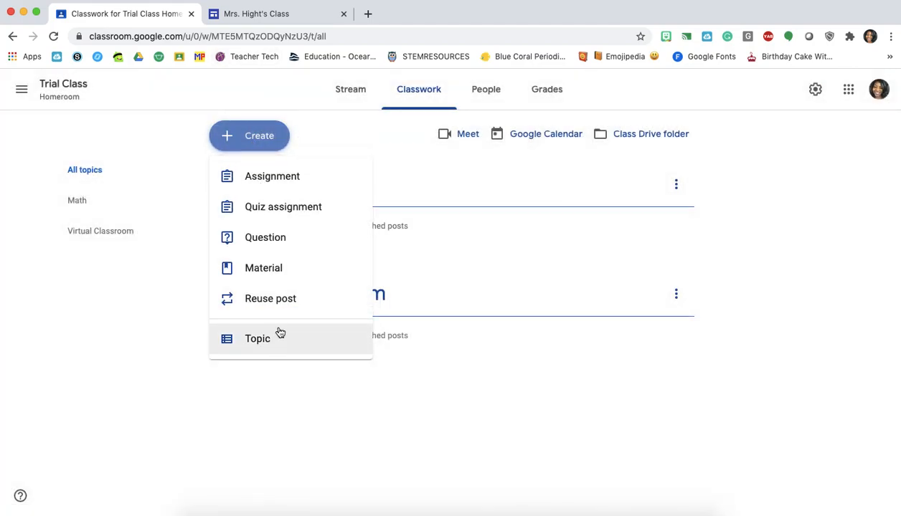
click(256, 338)
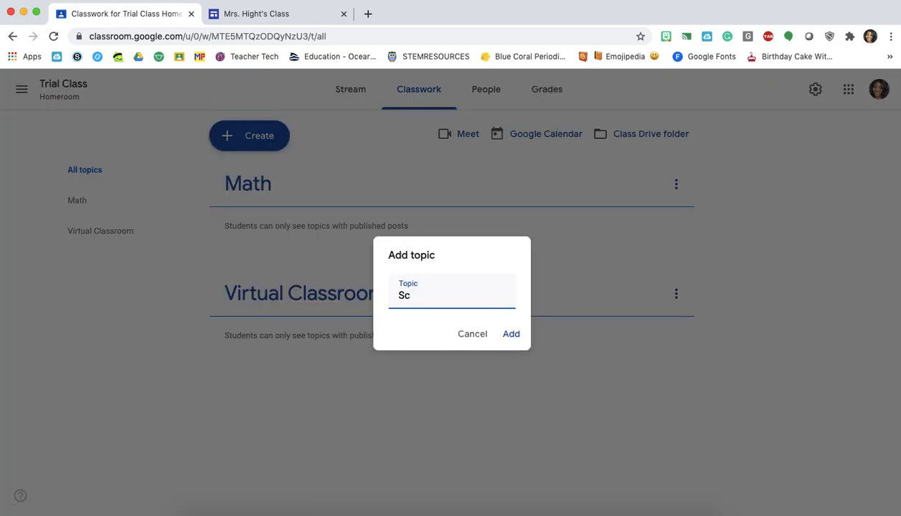
click(510, 333)
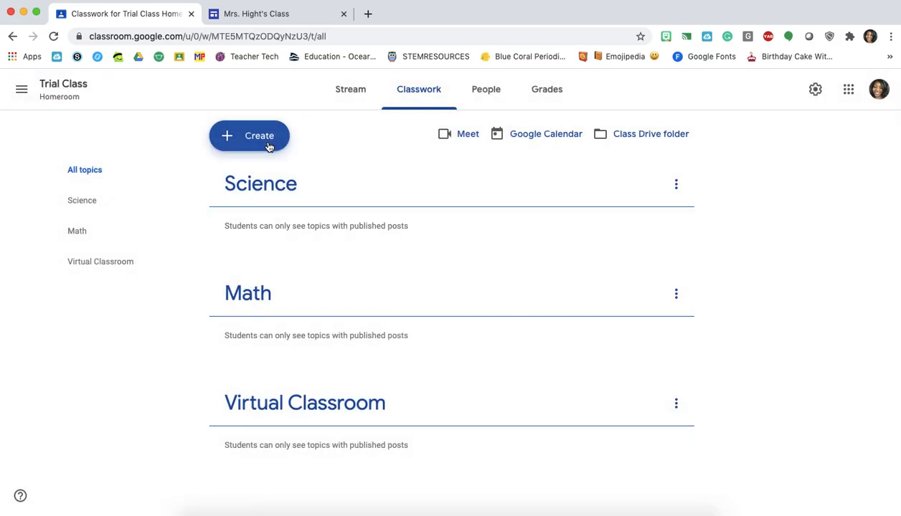
- Create two more topics named ELAR and Social Studies
click(249, 135)
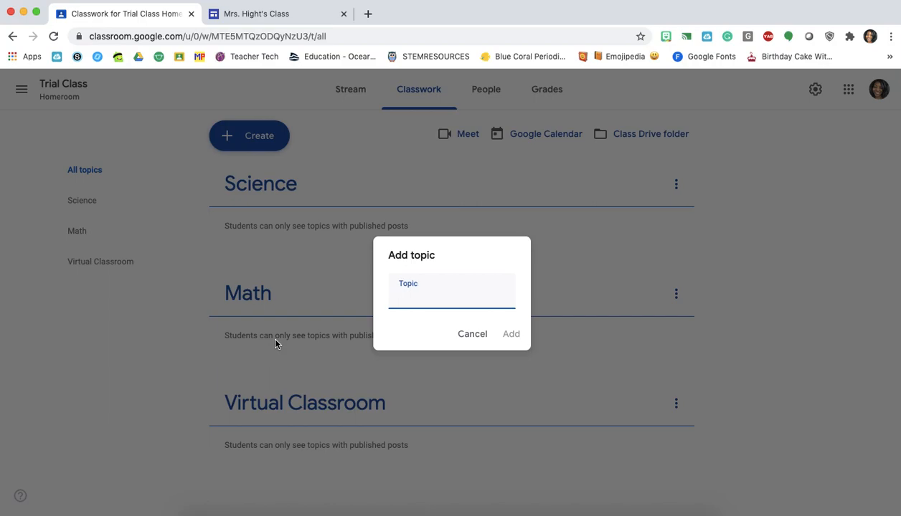
text(ELAR)
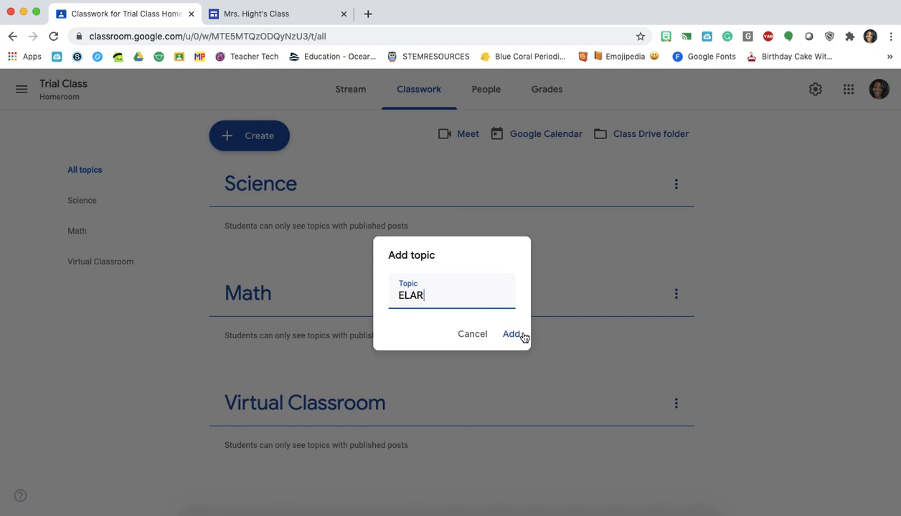
click(514, 333)
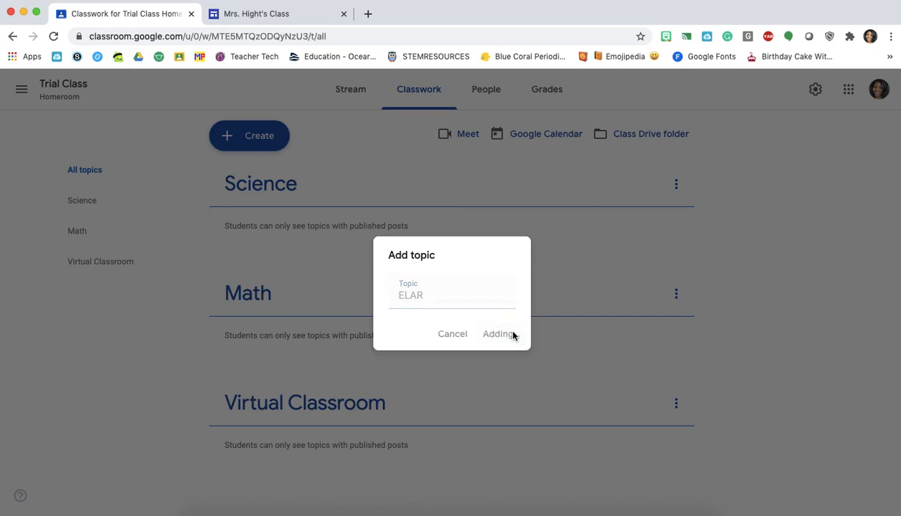
click(498, 333)
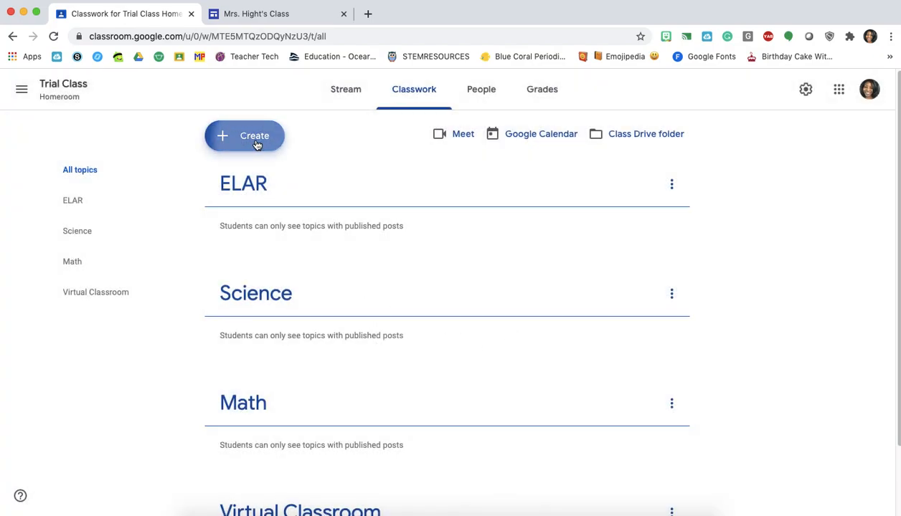
click(244, 135)
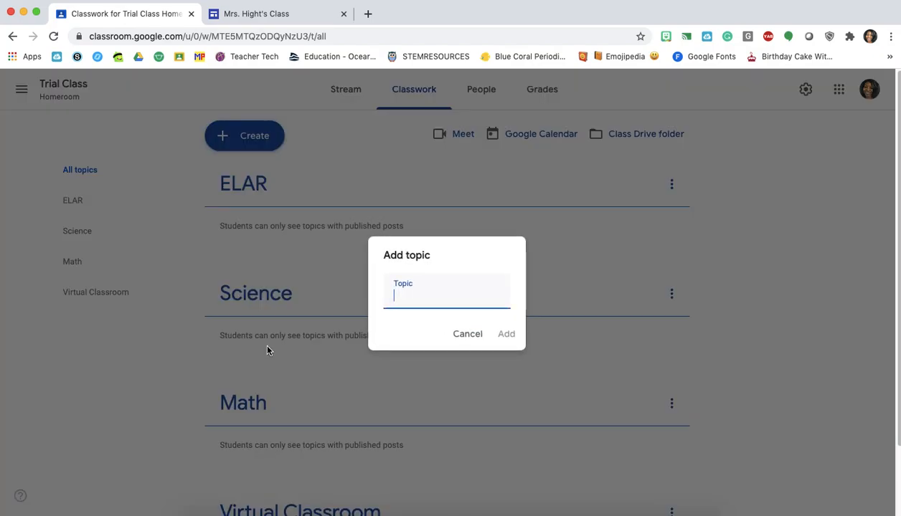
text(Social Stud)
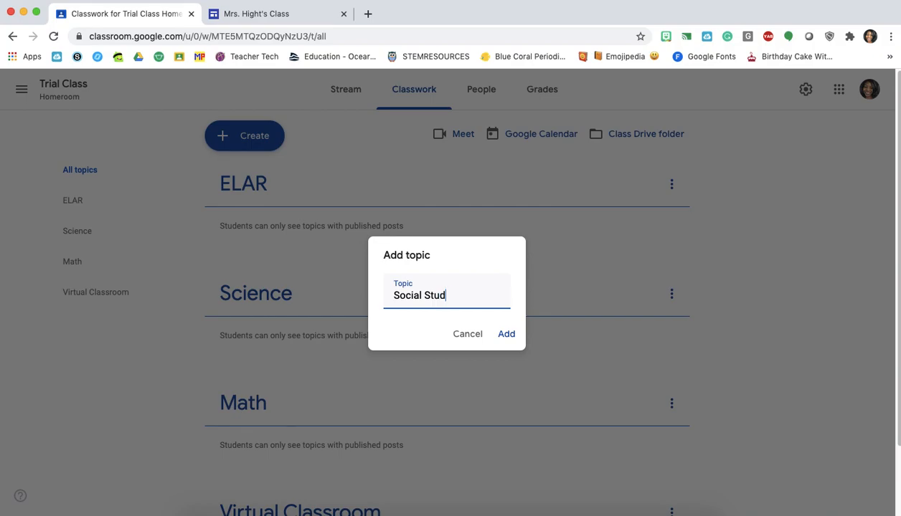
click(506, 333)
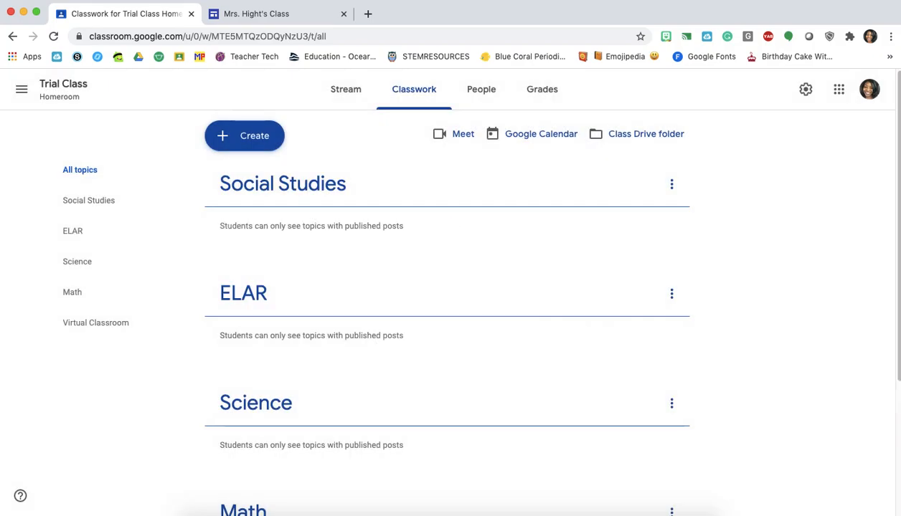
- Scroll through the Classwork topic list to review the five topics
scroll(down, 3)
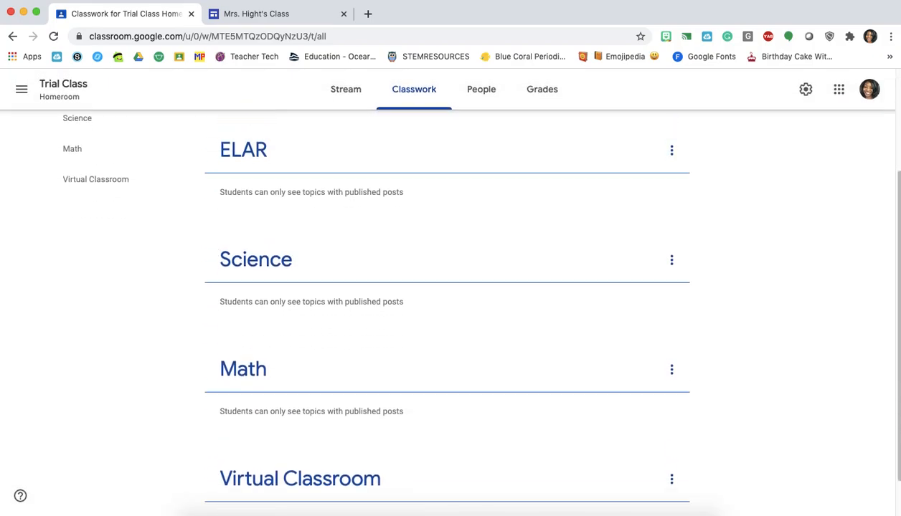
scroll(up, 3)
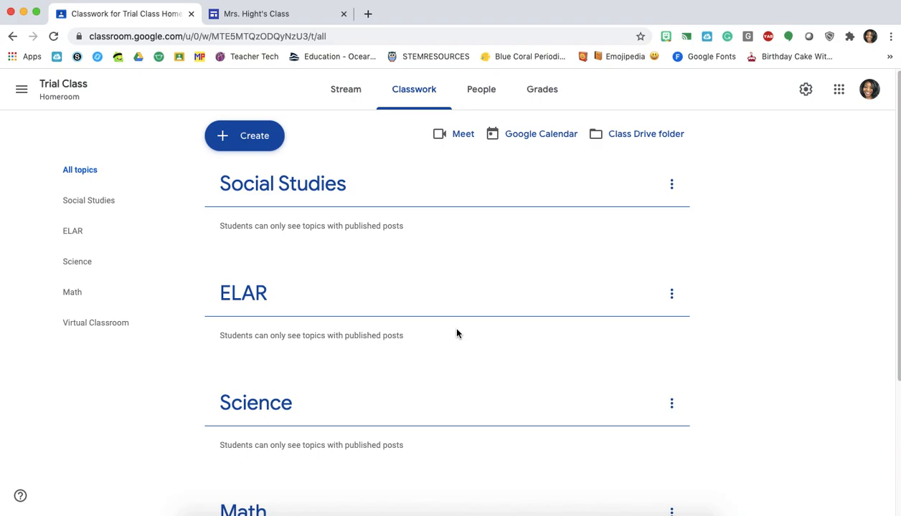
scroll(down, 3)
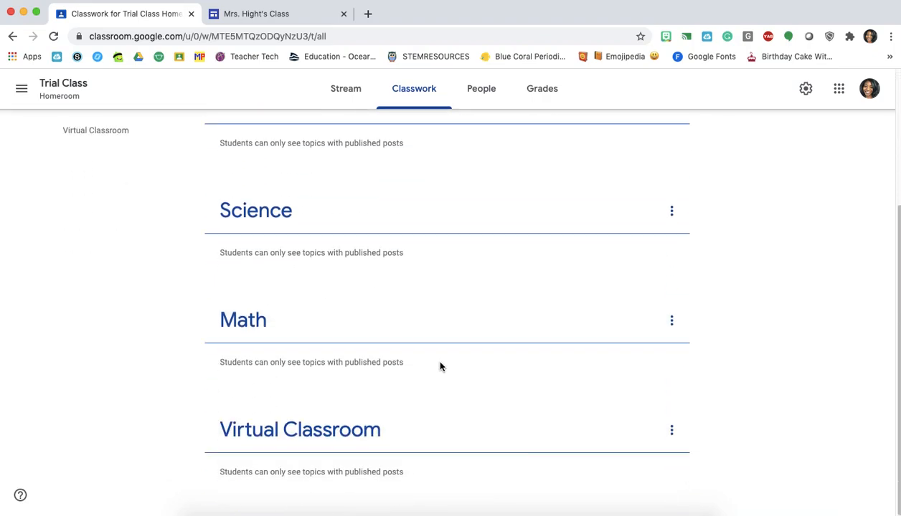
mouse_move(640, 428)
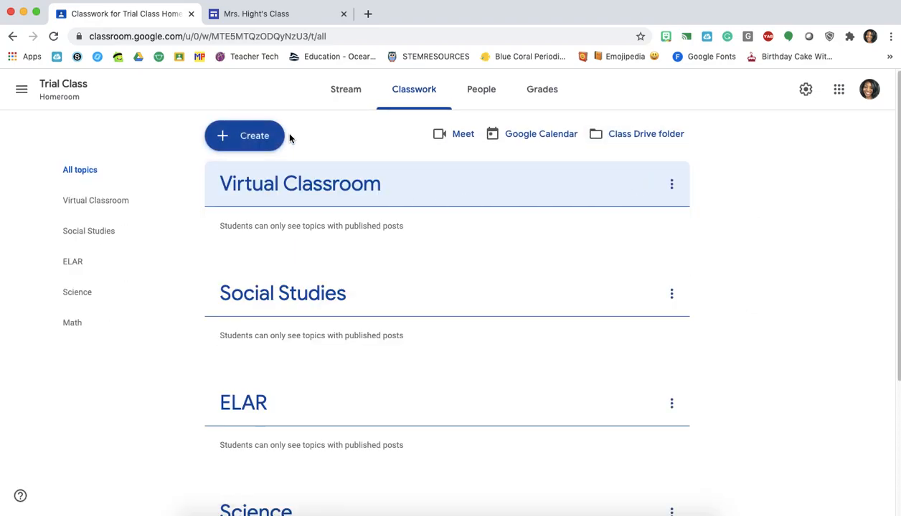
- Create a new topic named Weekly Agenda
click(244, 135)
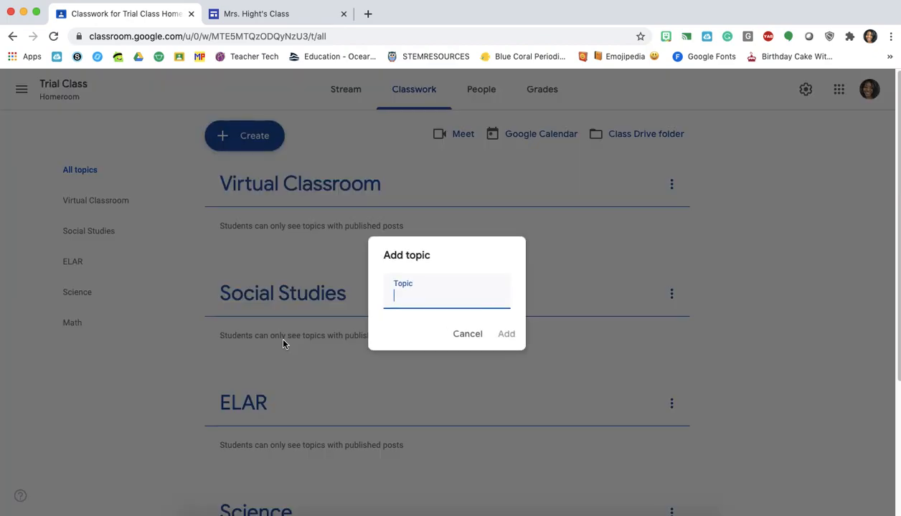
text(Weekly Agenda)
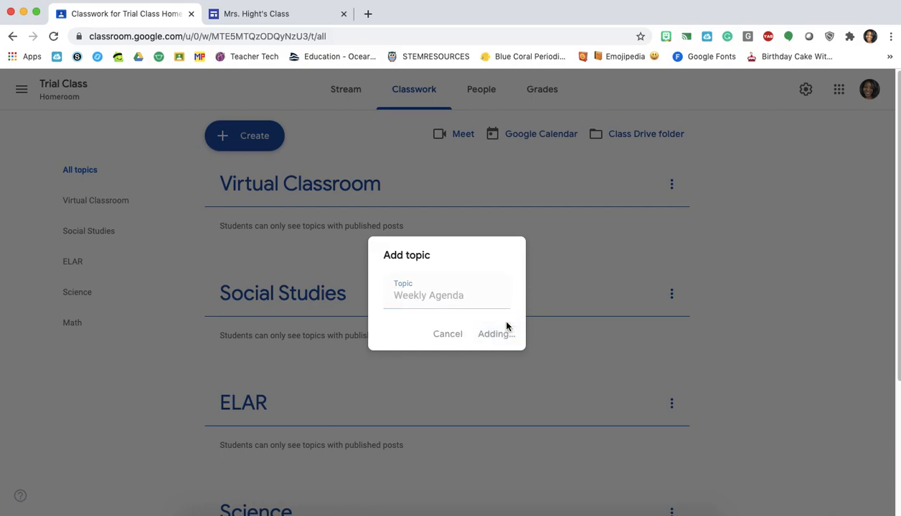
click(495, 333)
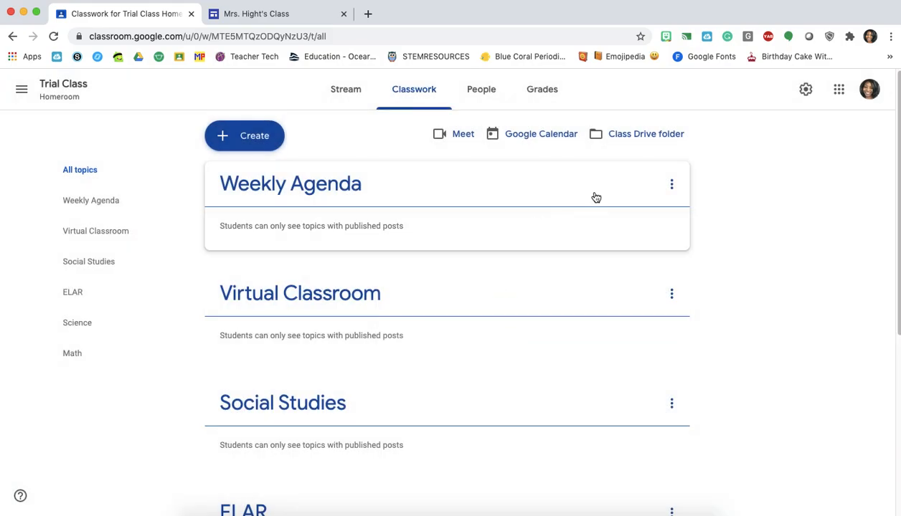
mouse_move(773, 253)
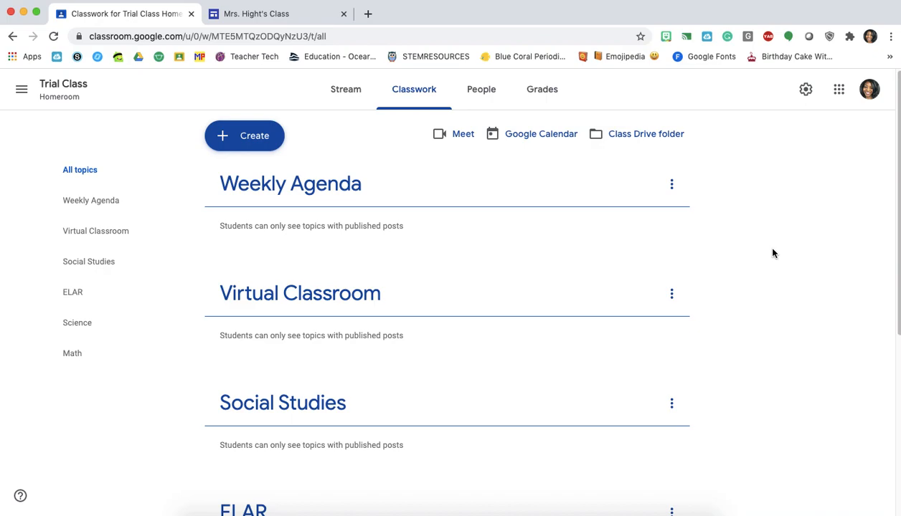
mouse_move(671, 293)
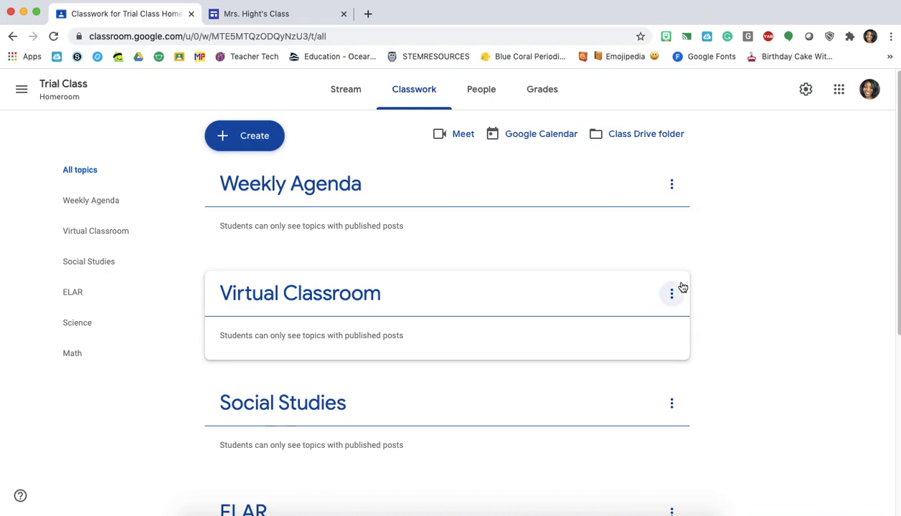
mouse_move(673, 305)
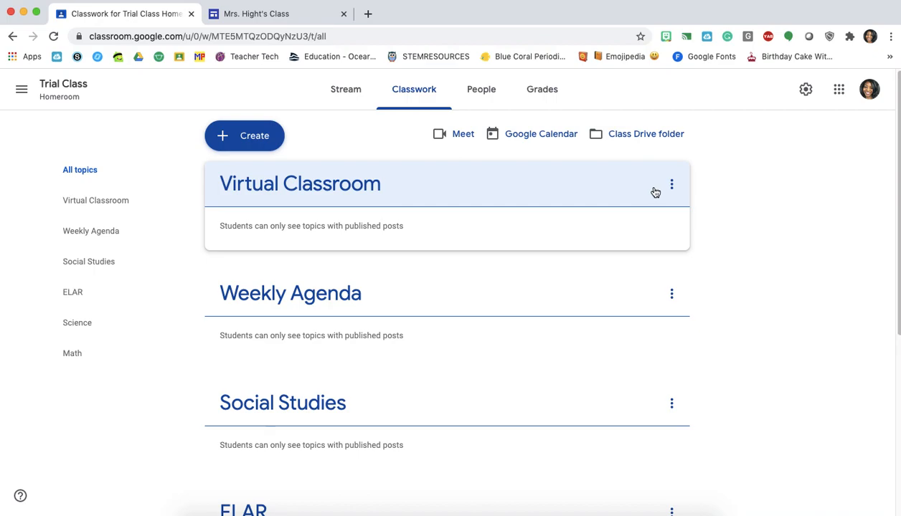
- Scroll the topic list to check Virtual Classroom sits above Weekly Agenda
scroll(down, 3)
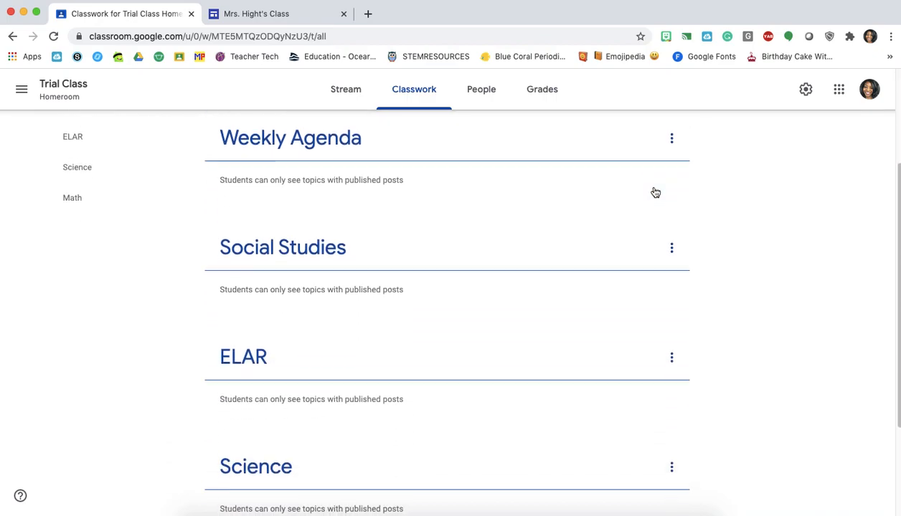
scroll(down, 3)
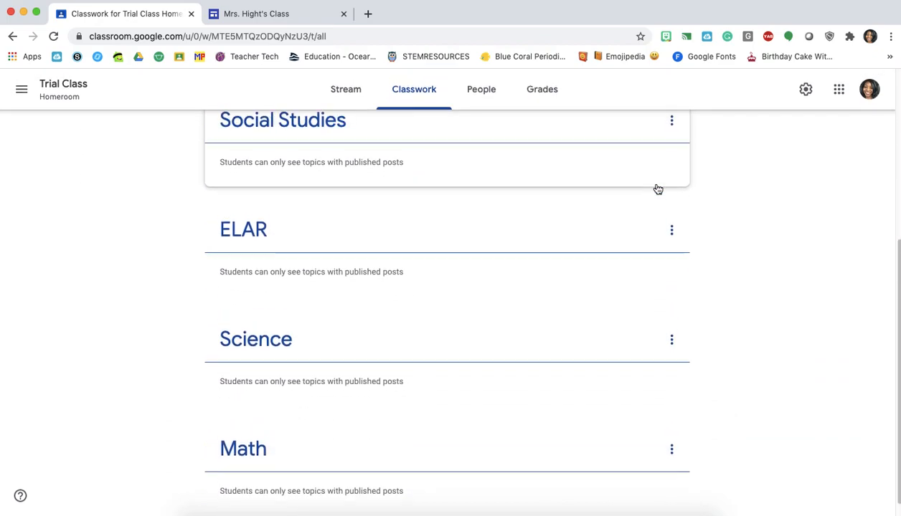
scroll(up, 3)
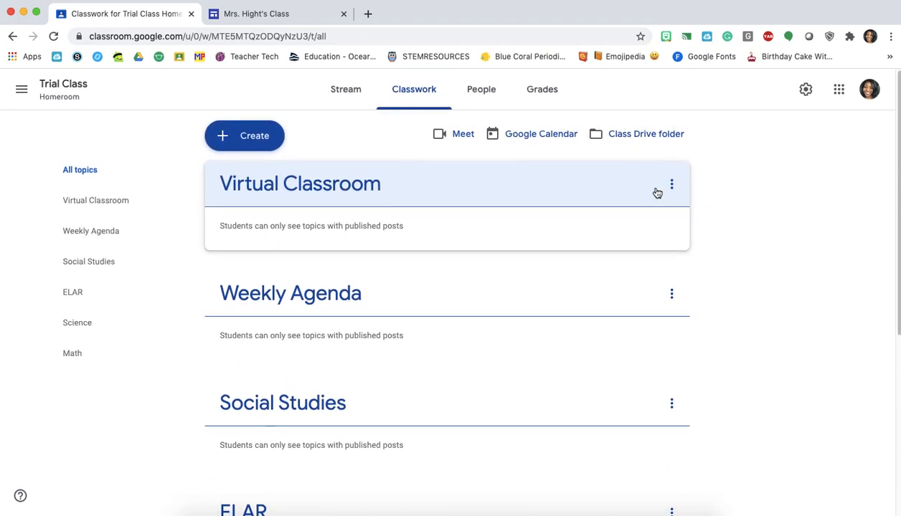
mouse_move(545, 232)
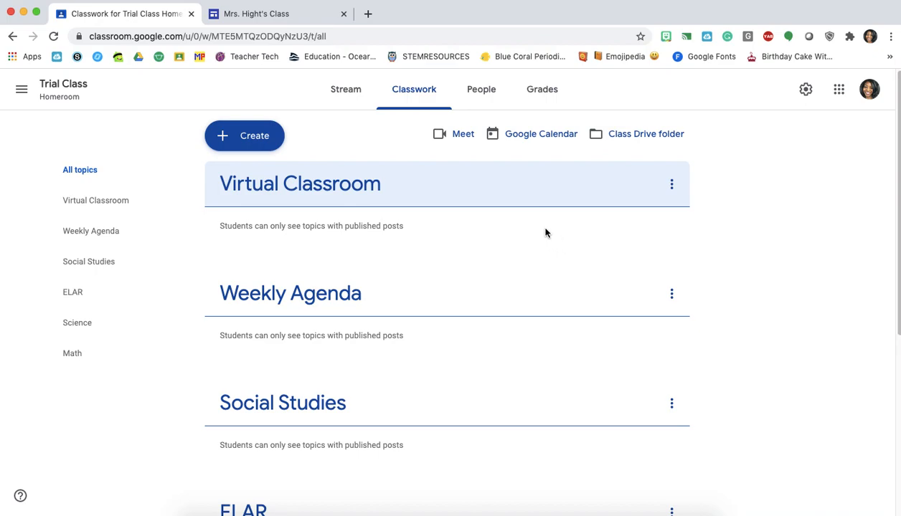
mouse_move(200, 123)
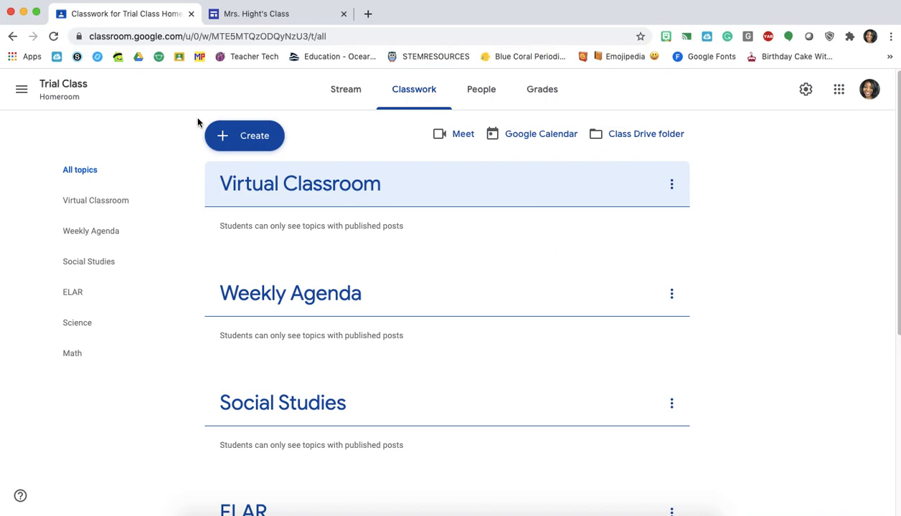
- Start a new Material post and begin attaching a web link
click(244, 136)
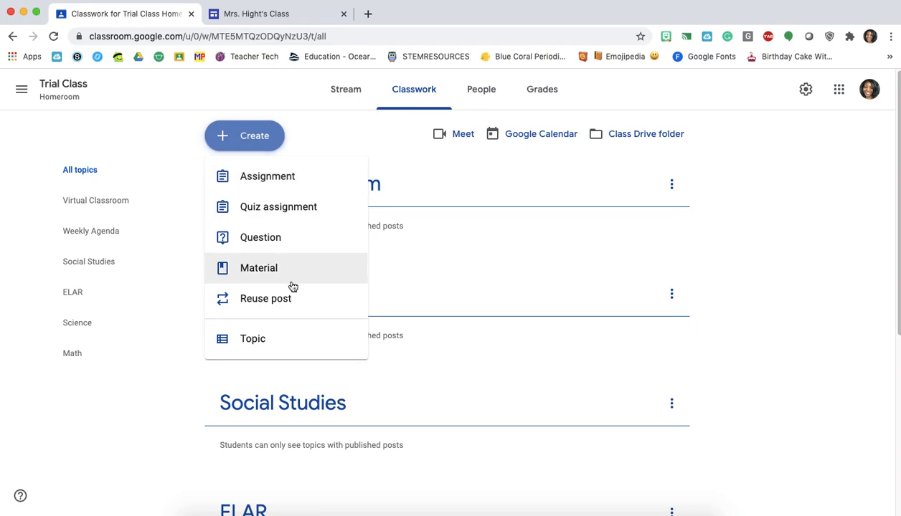
click(258, 268)
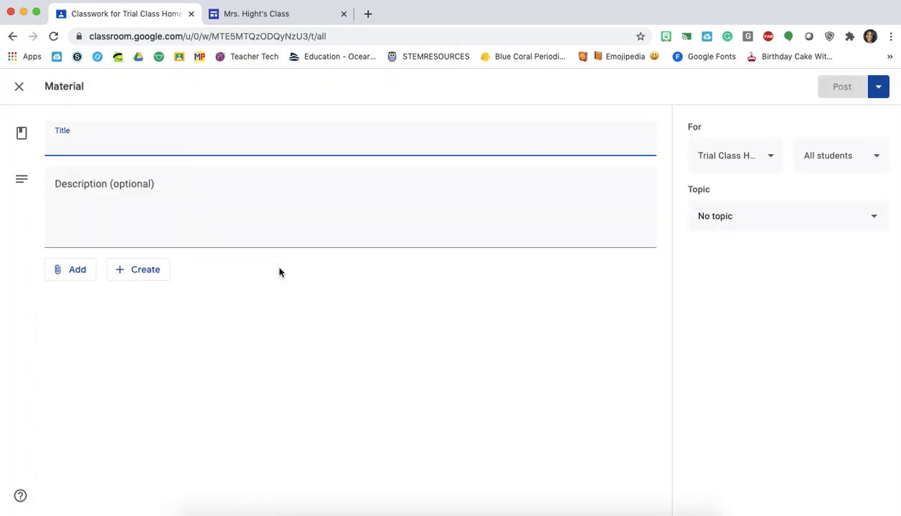
mouse_move(784, 228)
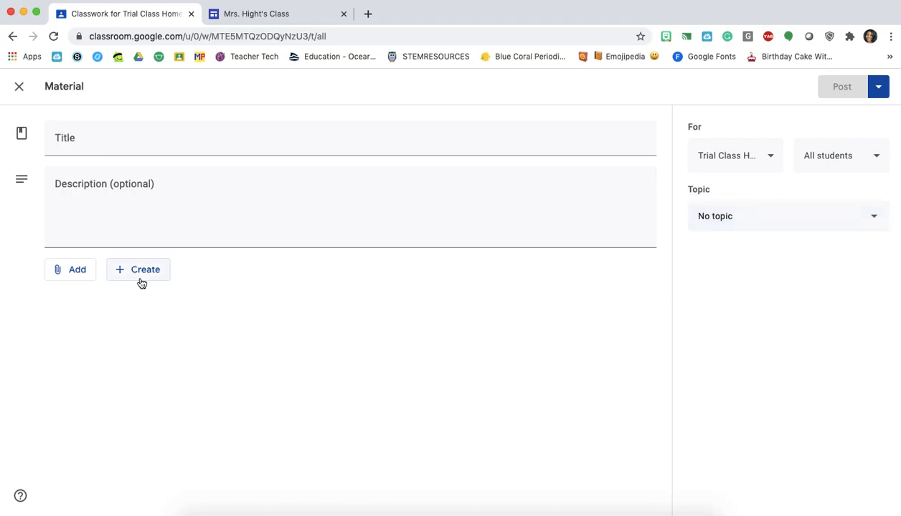
click(70, 269)
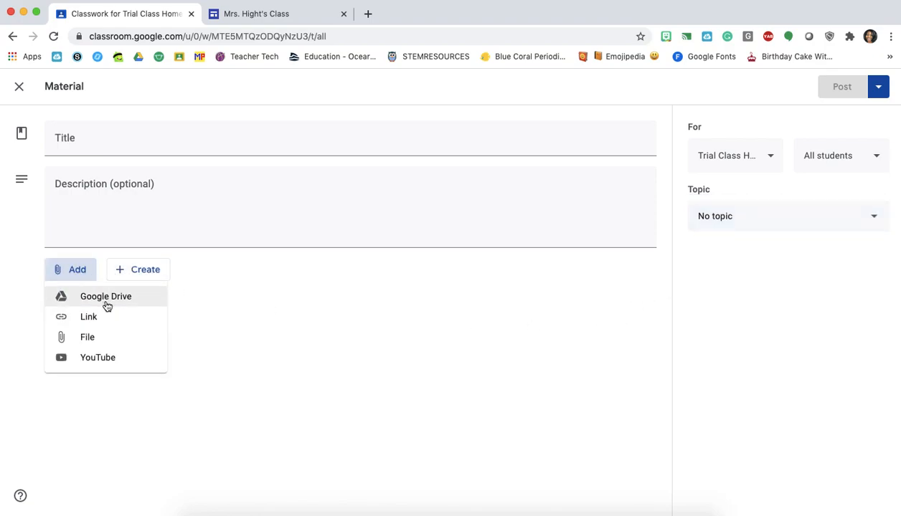
click(89, 316)
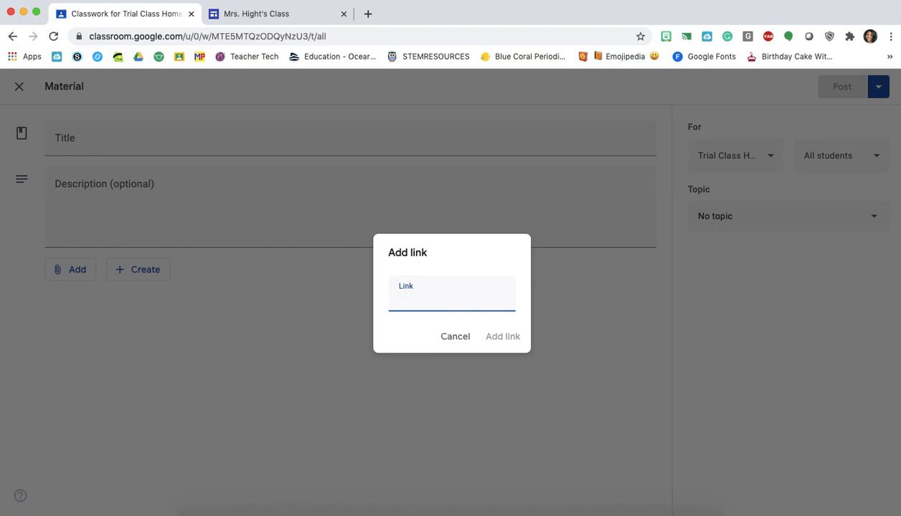
- Switch to the Sites browser tab and back to the Classroom Stream tab
click(520, 14)
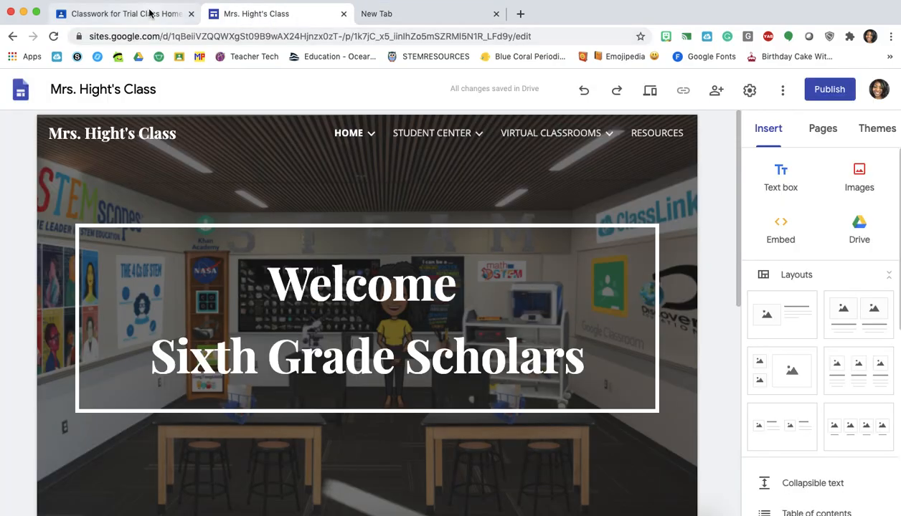
click(126, 13)
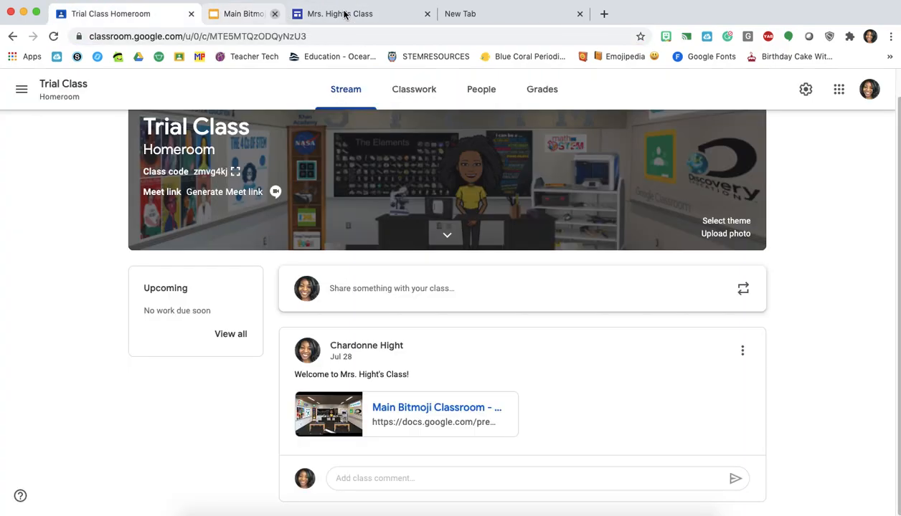
- Close the Bitmoji slides tab and the empty new tab, then return to the Classwork page
click(337, 14)
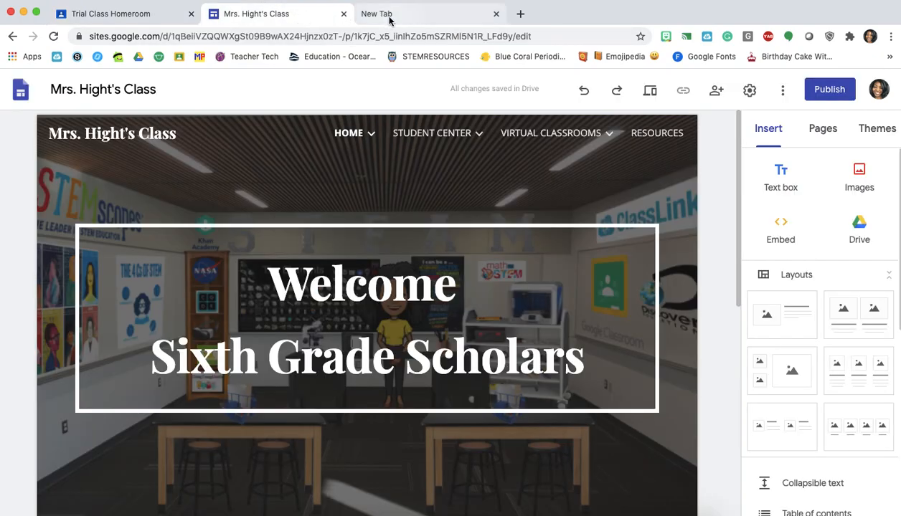
click(118, 14)
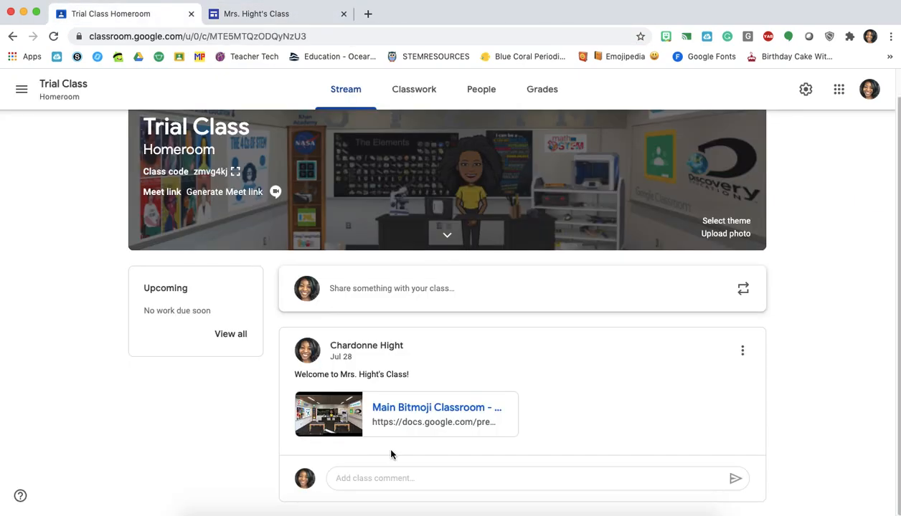
click(414, 89)
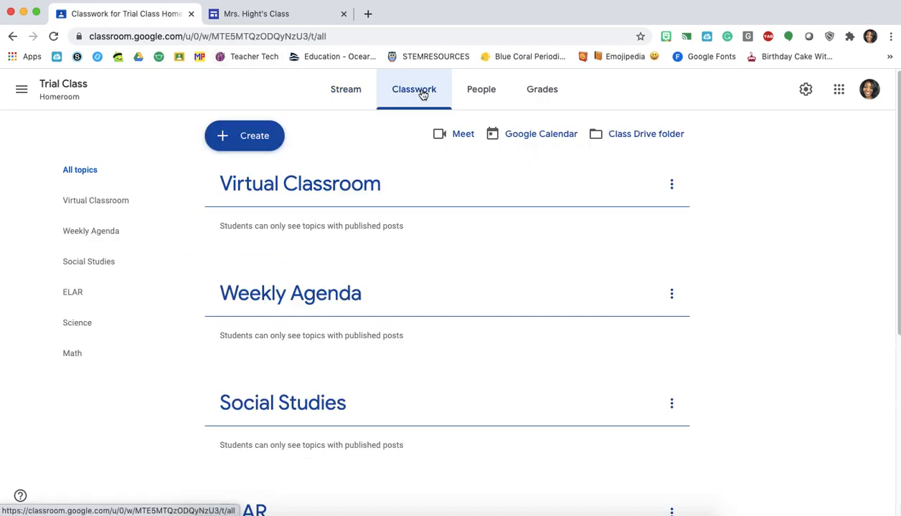
scroll(down, 3)
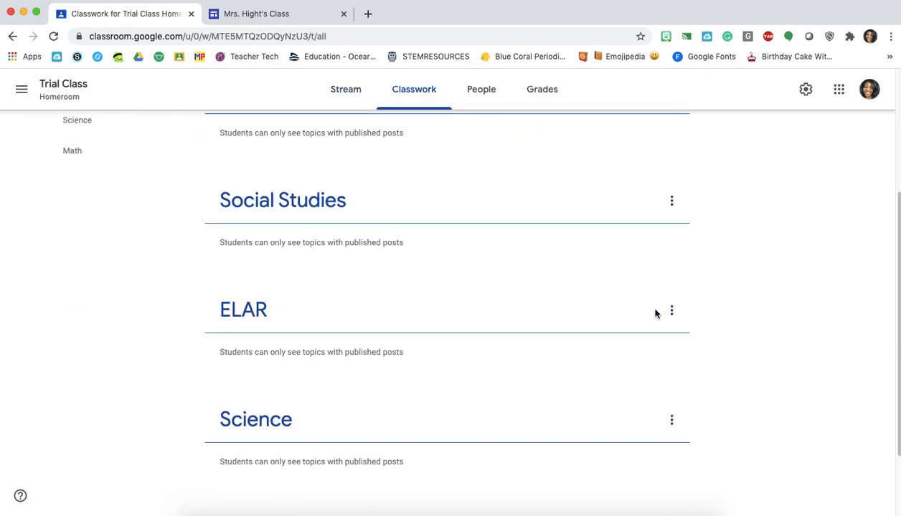
scroll(up, 3)
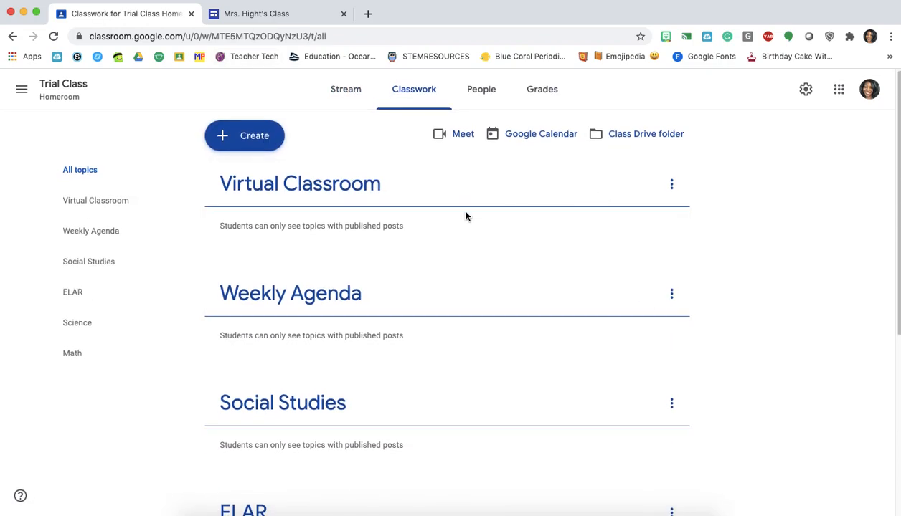
- Start a new Material post and attach the Bitmoji classroom Slides link
click(244, 135)
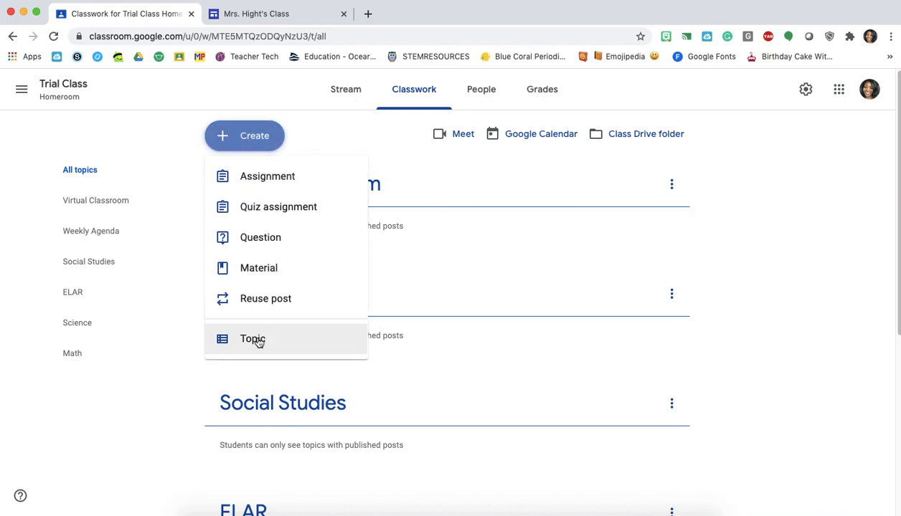
click(258, 268)
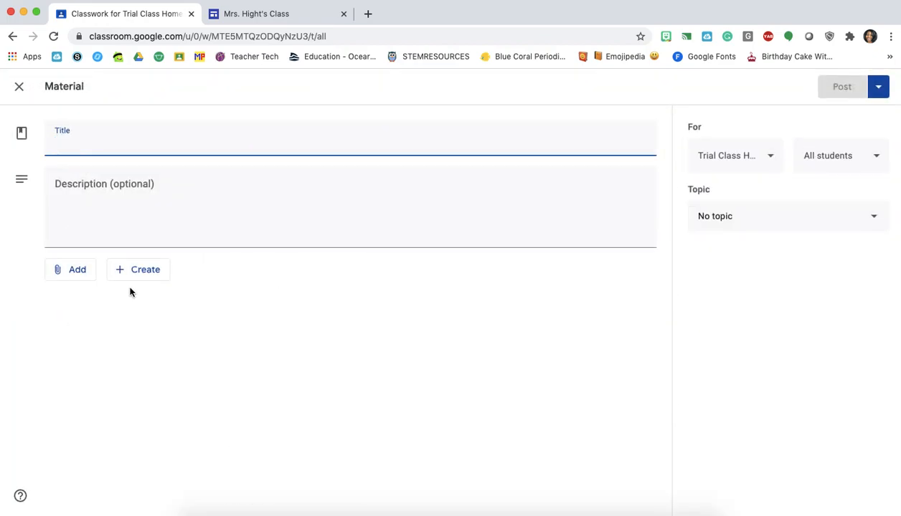
click(70, 269)
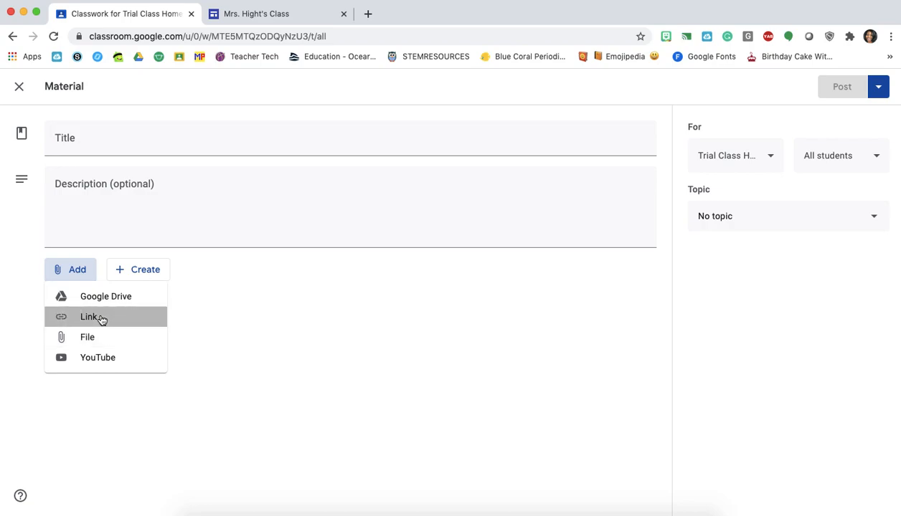
click(89, 317)
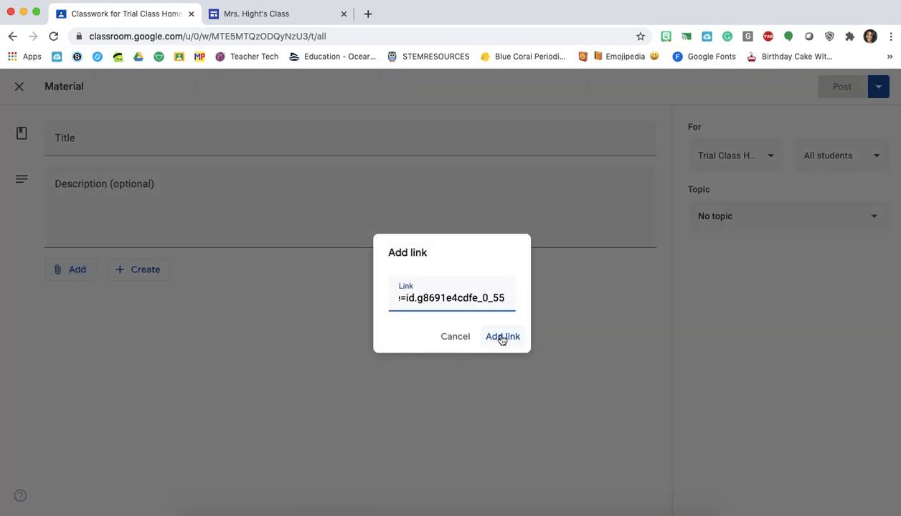
click(502, 336)
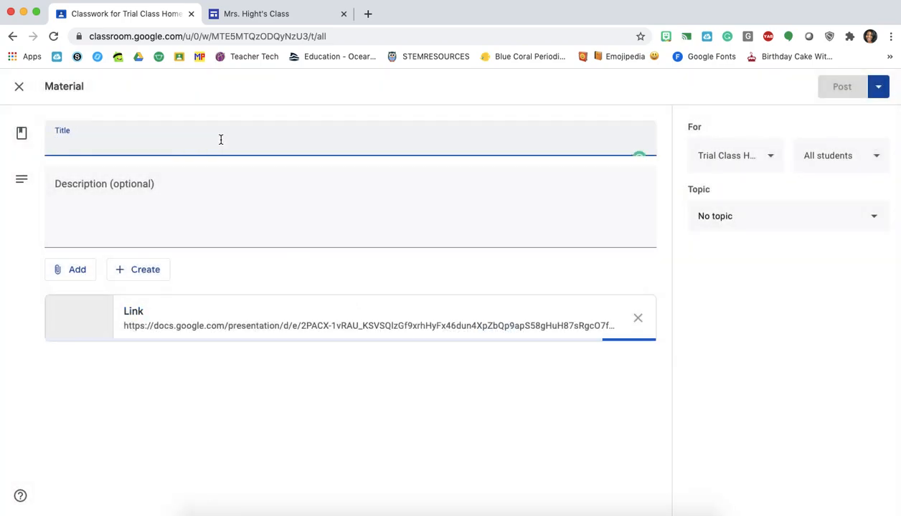
- Title the material 'Bitmoji Class' with description 'Visit this link for the main virtual classroom.'
text(Bitmoji Class)
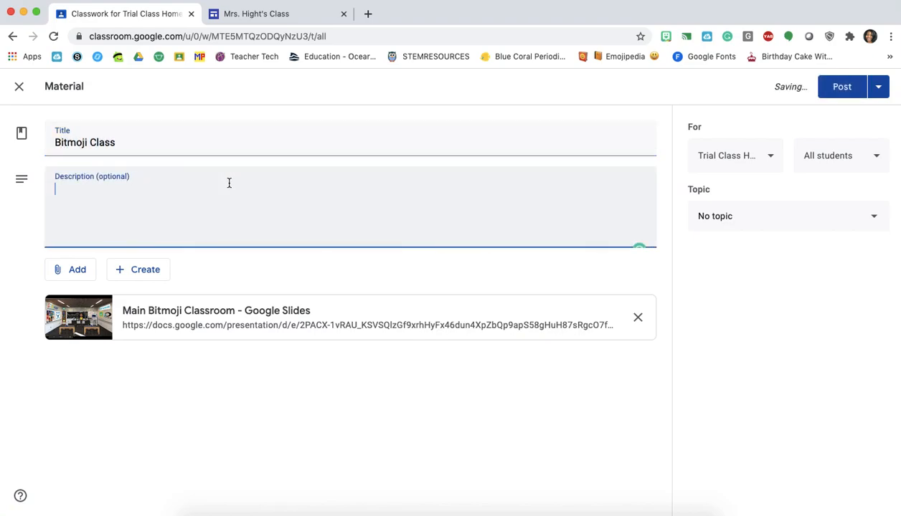
text(Visit t)
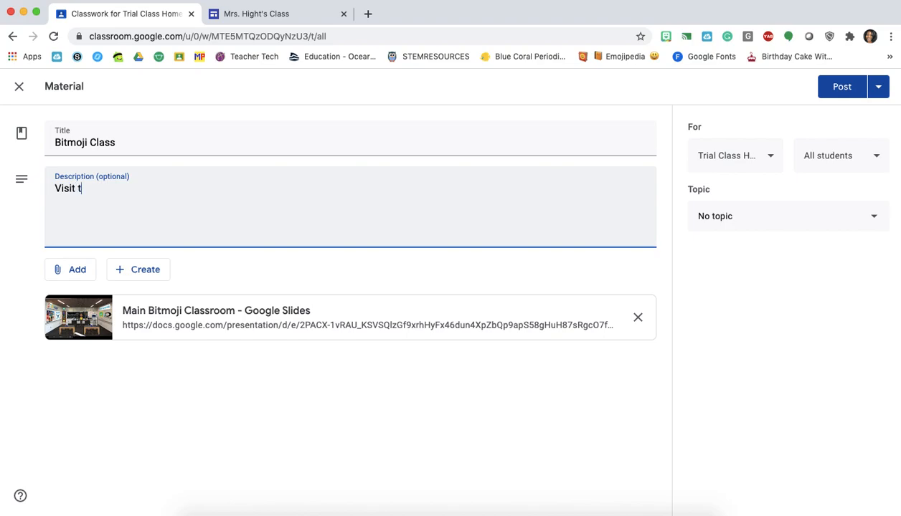
text(his link)
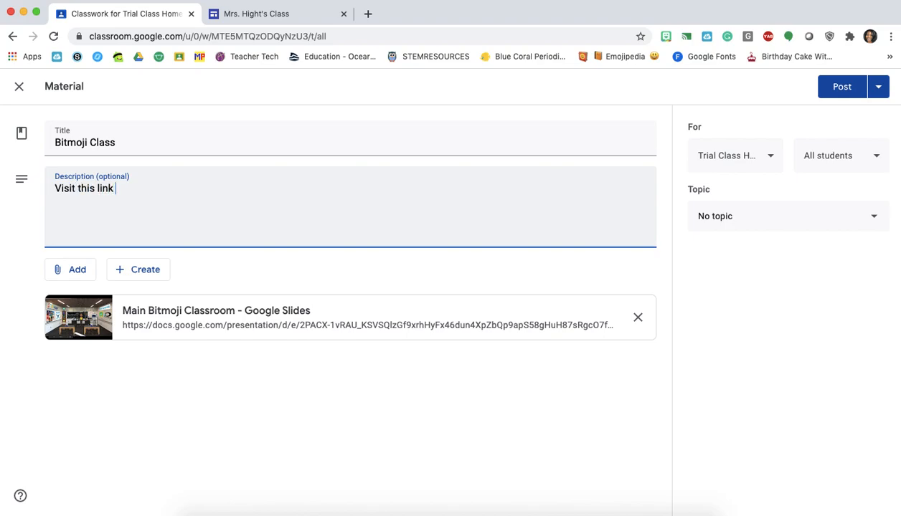
text(for the main)
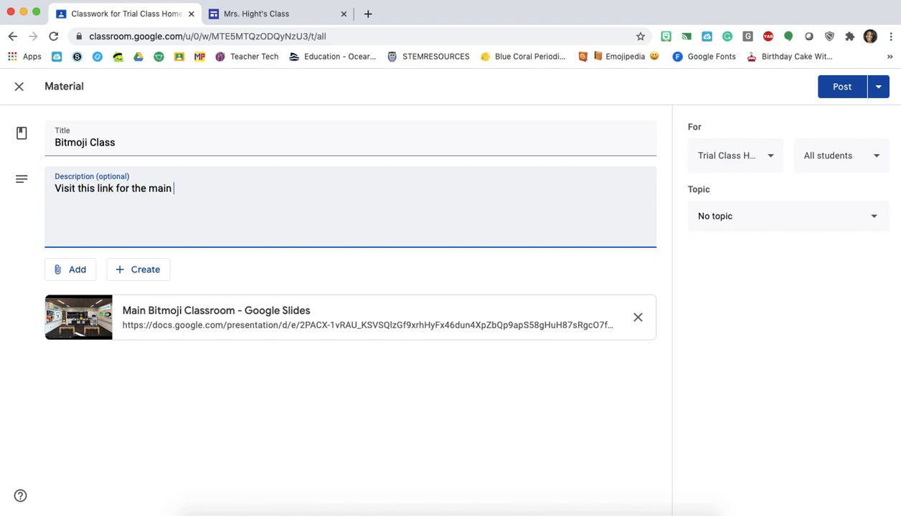
text(virtual class)
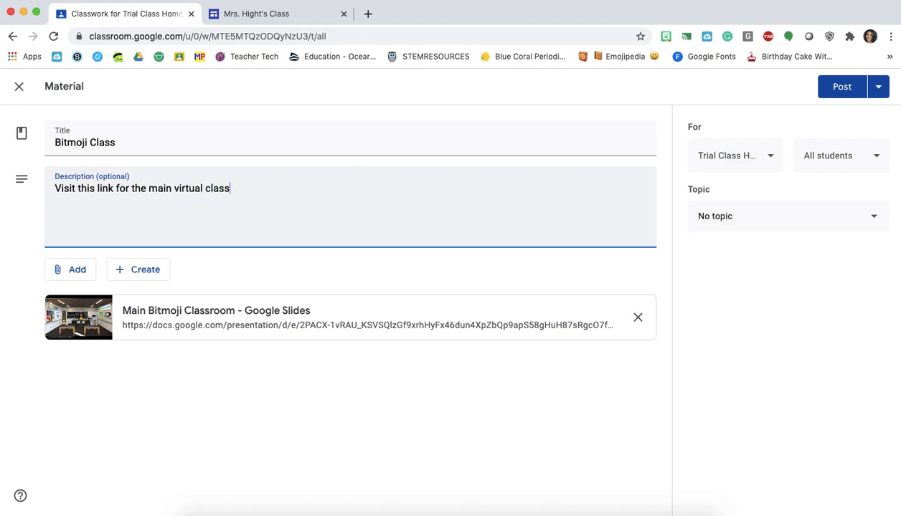
text(room.)
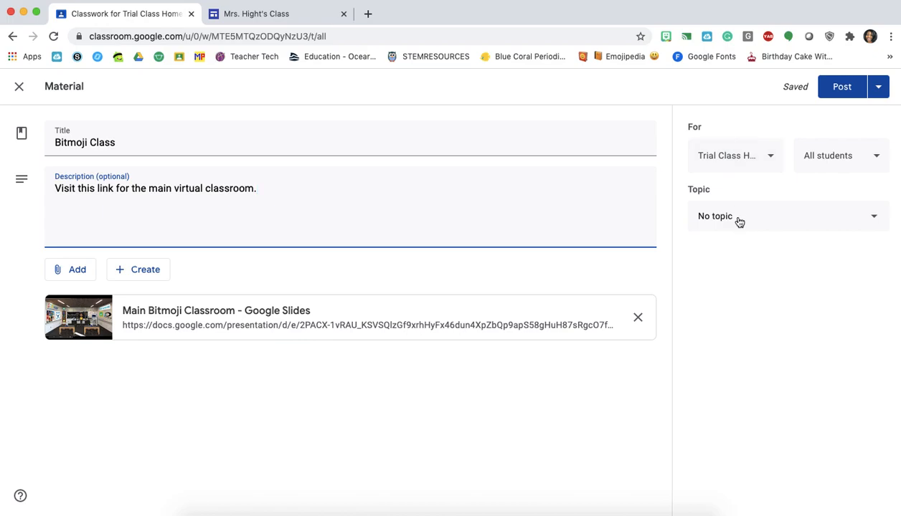
mouse_move(742, 201)
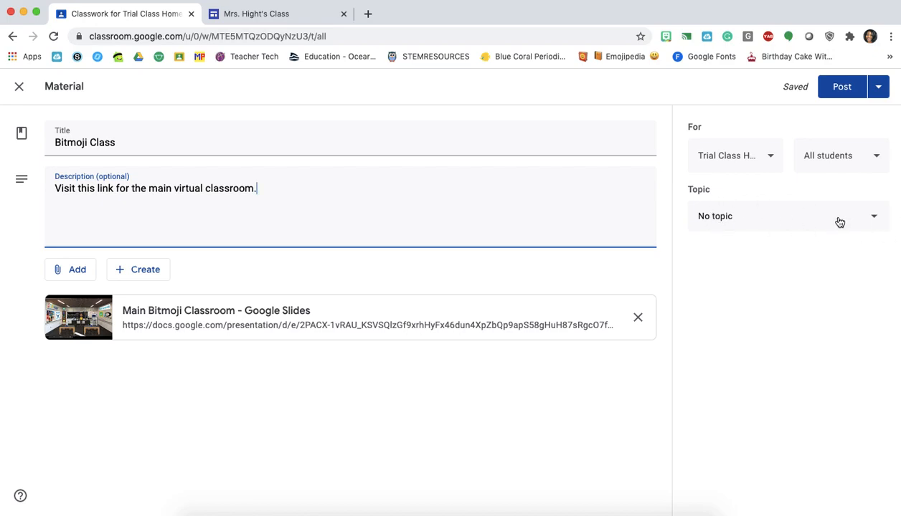
- Assign the Bitmoji Class material to the Virtual Classroom topic and publish it to the class
click(786, 216)
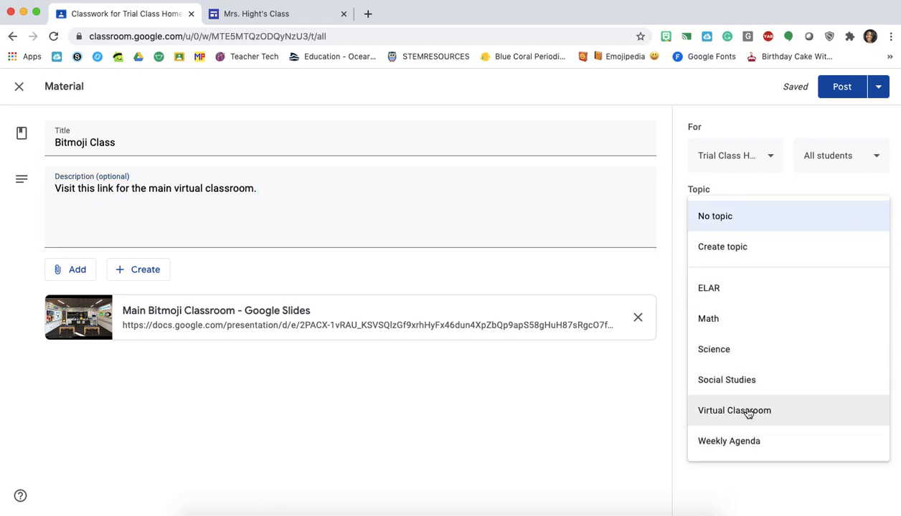
click(734, 411)
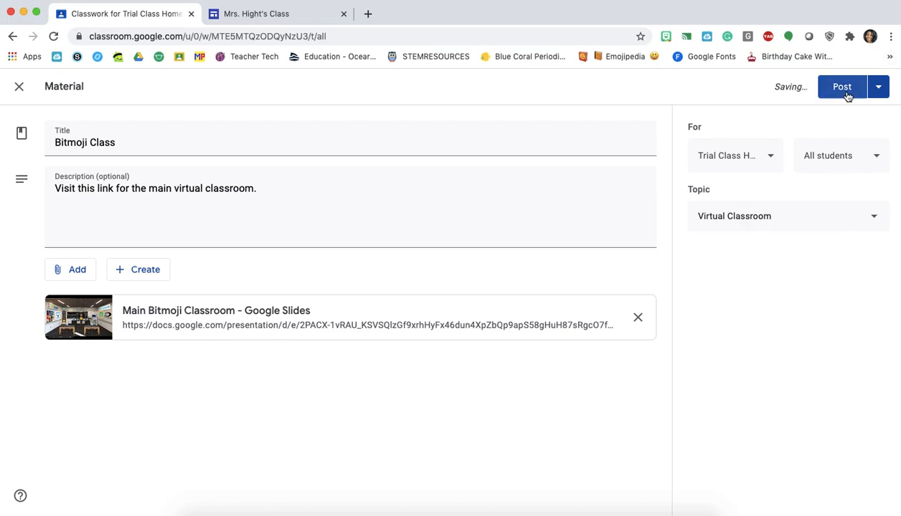
click(841, 86)
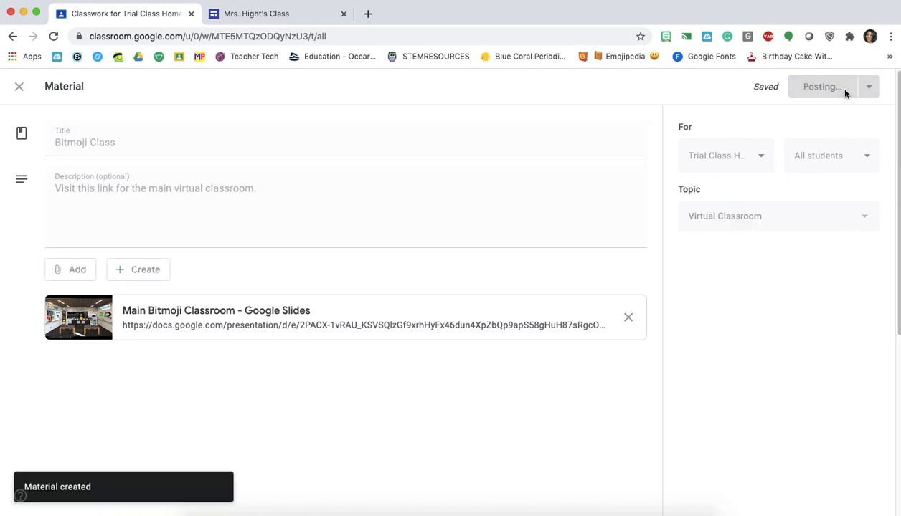
click(820, 86)
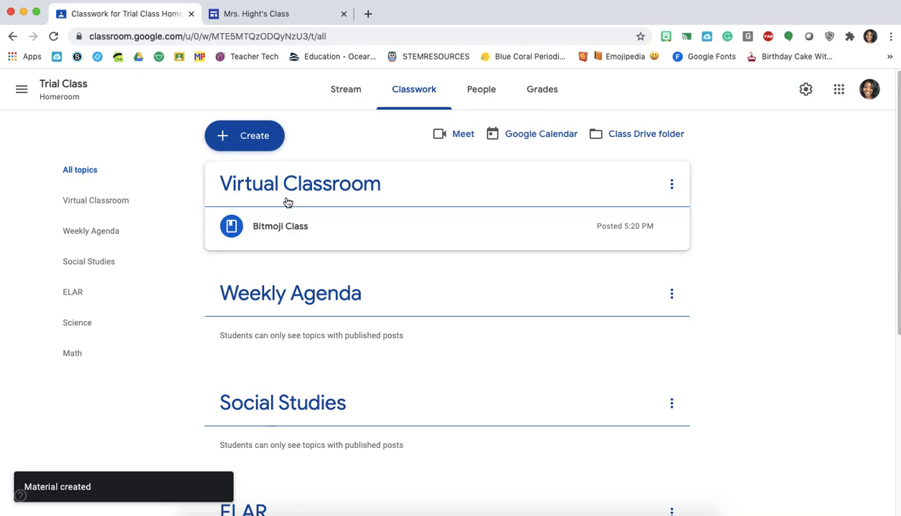
mouse_move(280, 226)
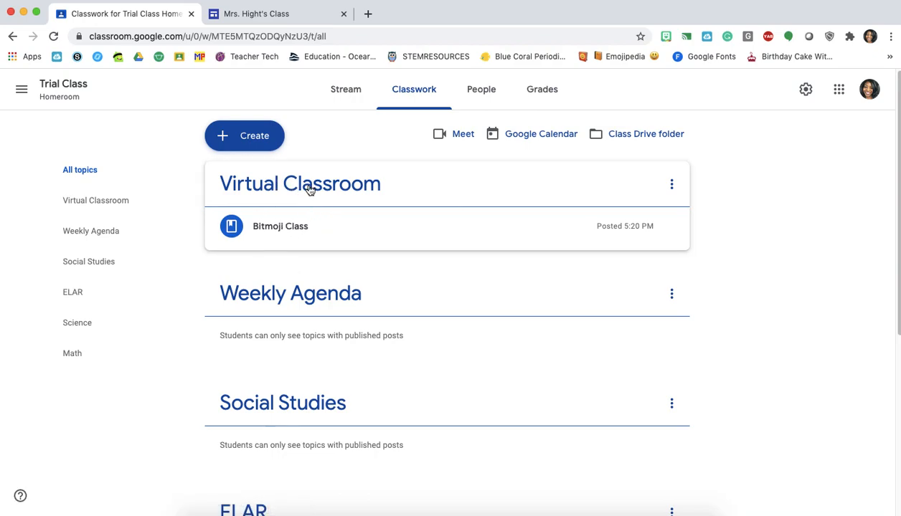
mouse_move(674, 238)
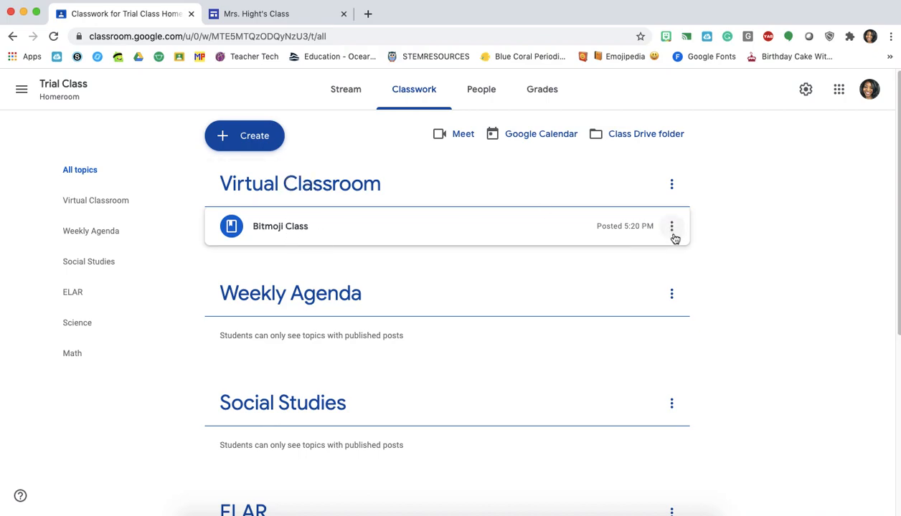
mouse_move(351, 267)
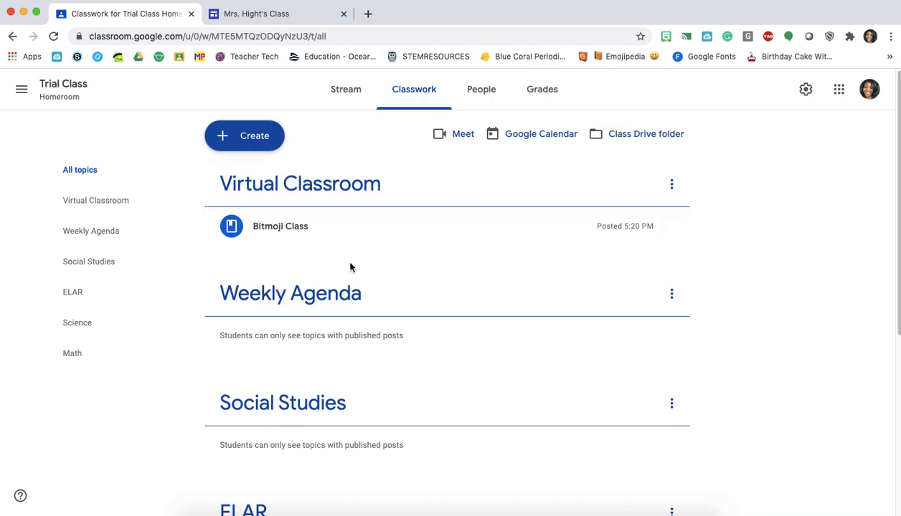
mouse_move(356, 266)
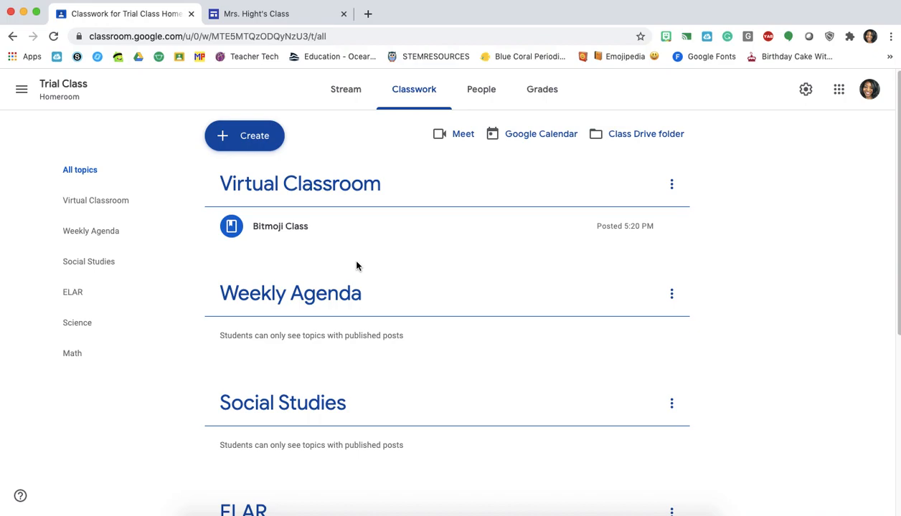
mouse_move(280, 226)
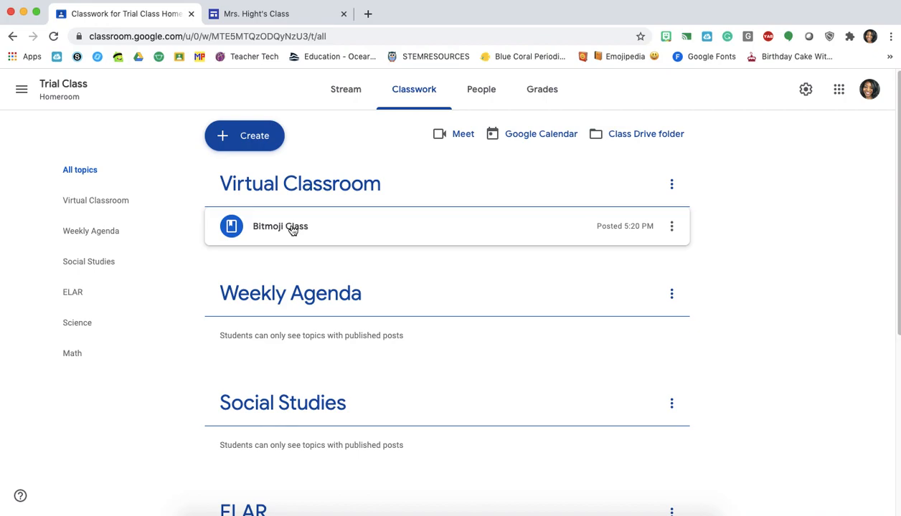
- Locate the Bitmoji Class post on the Stream feed and open its details page
click(346, 89)
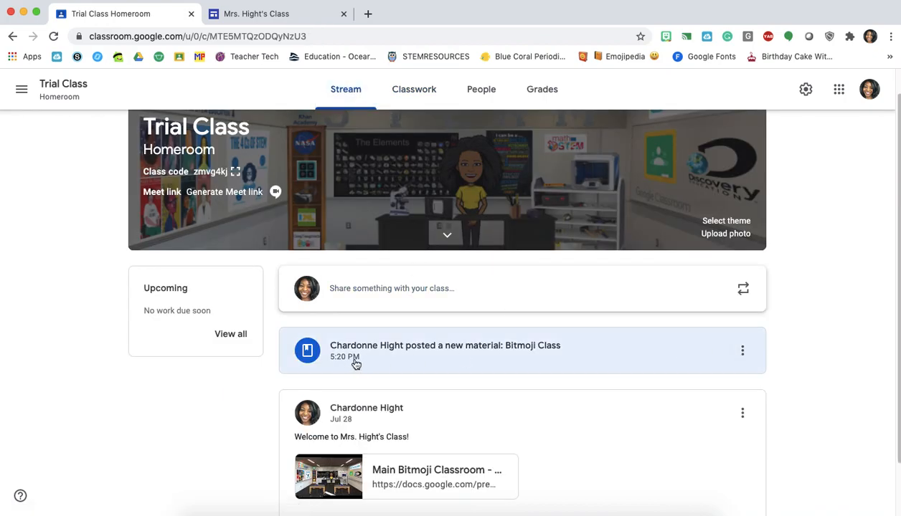
scroll(down, 3)
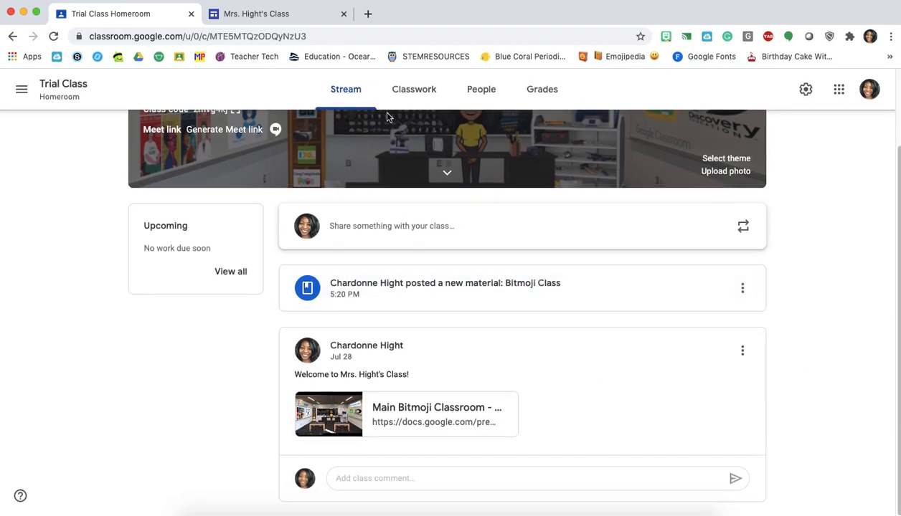
mouse_move(431, 407)
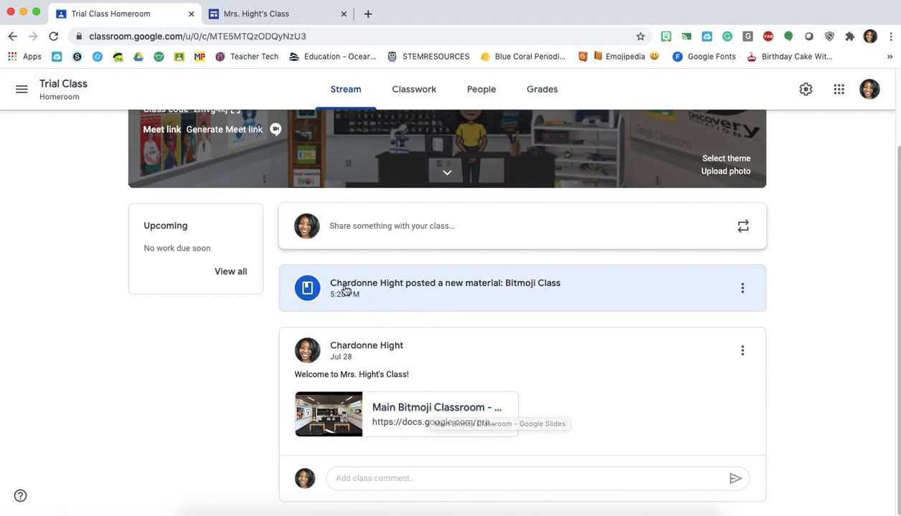
mouse_move(440, 294)
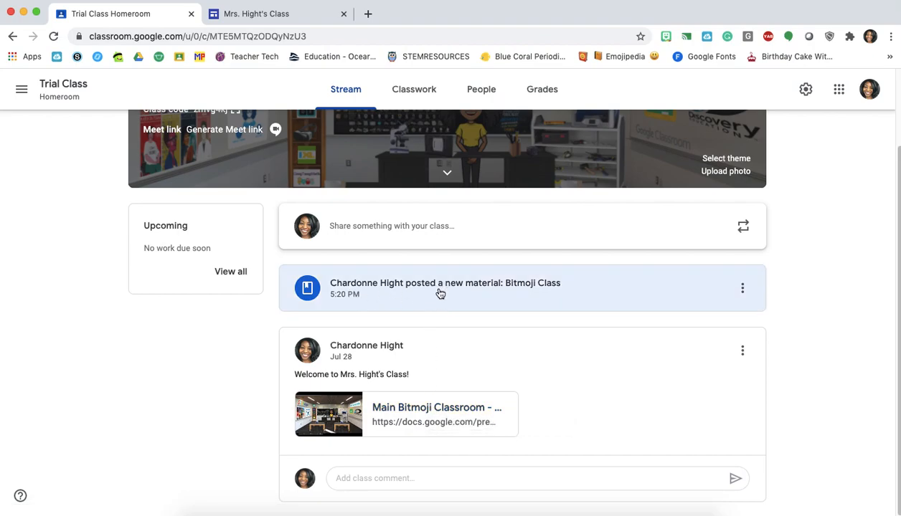
click(444, 282)
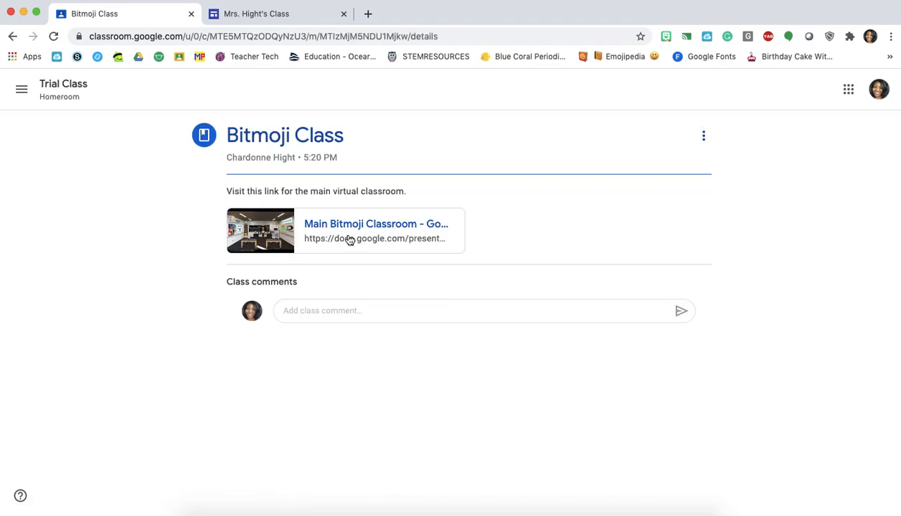
- Open the Main Bitmoji Classroom slide attachment in a new Google Slides tab
click(376, 224)
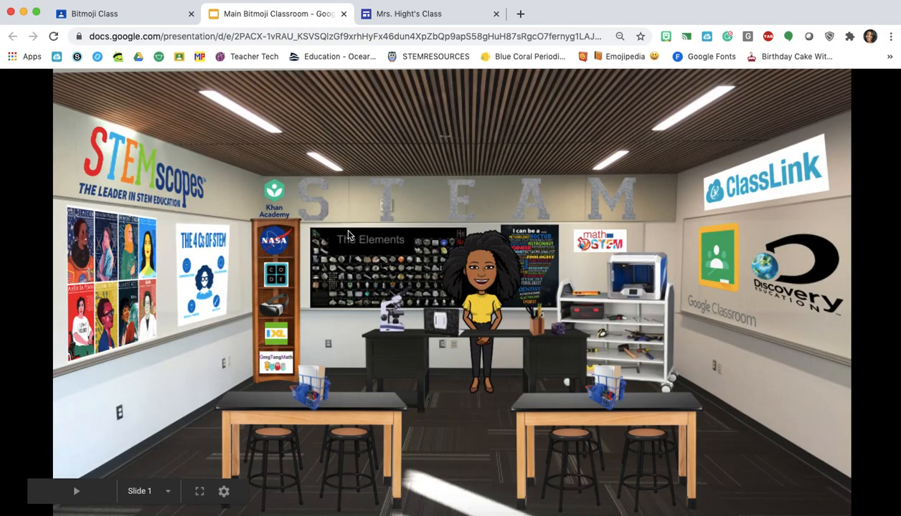
mouse_move(486, 282)
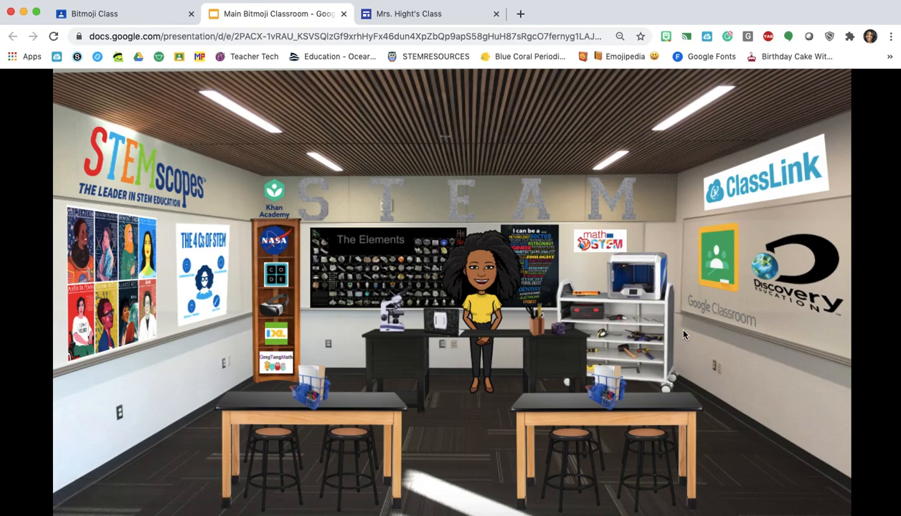
mouse_move(575, 244)
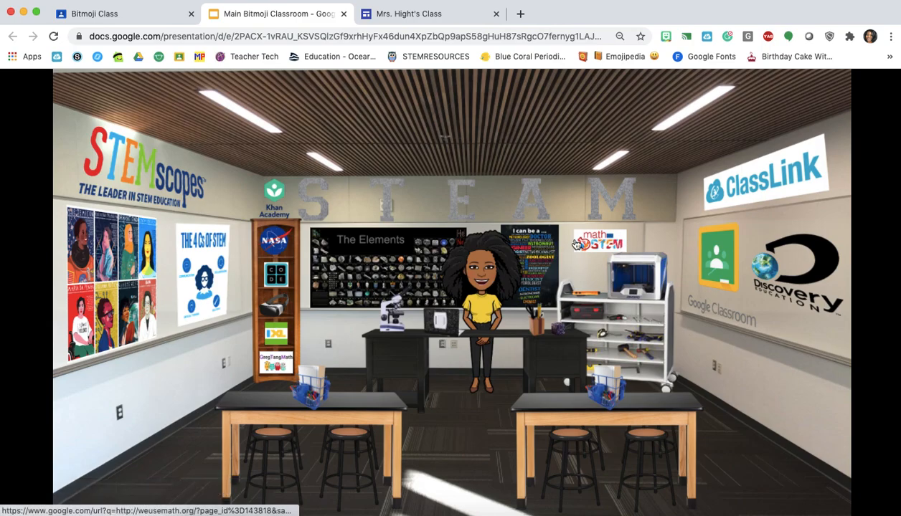
mouse_move(599, 240)
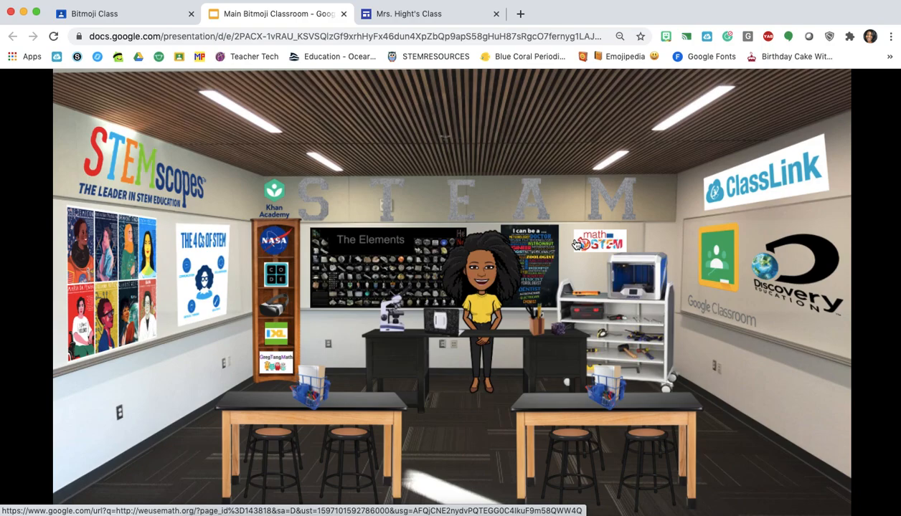